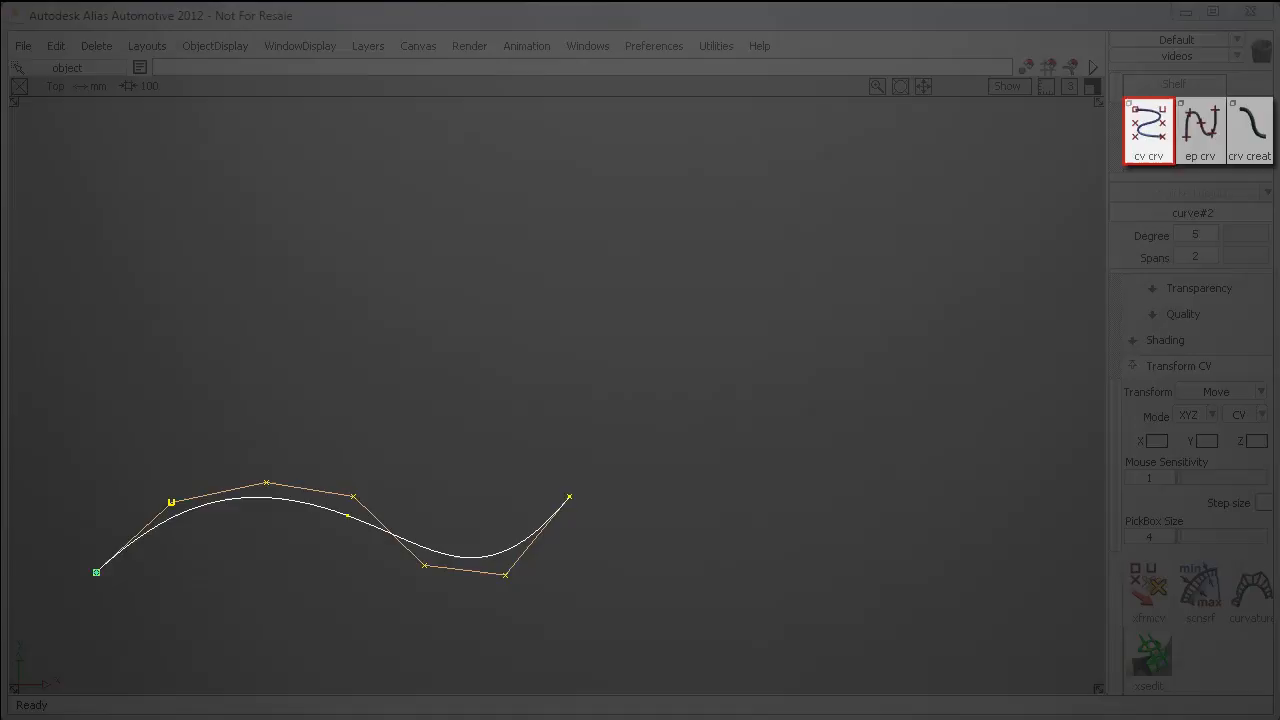
# Check the degree-5, two-span cv crv curve, then show a surface's CV hull grid in Top view.
pyautogui.doubleClick(1148, 130)
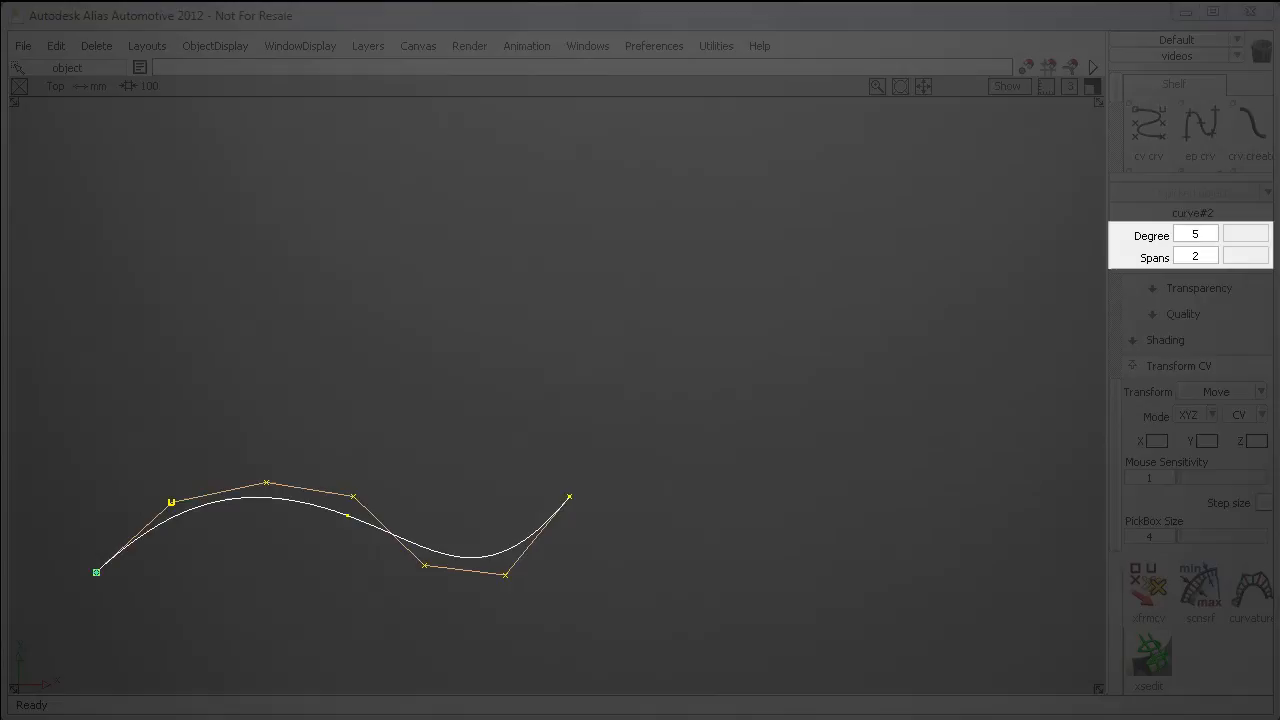
pyautogui.click(1212, 234)
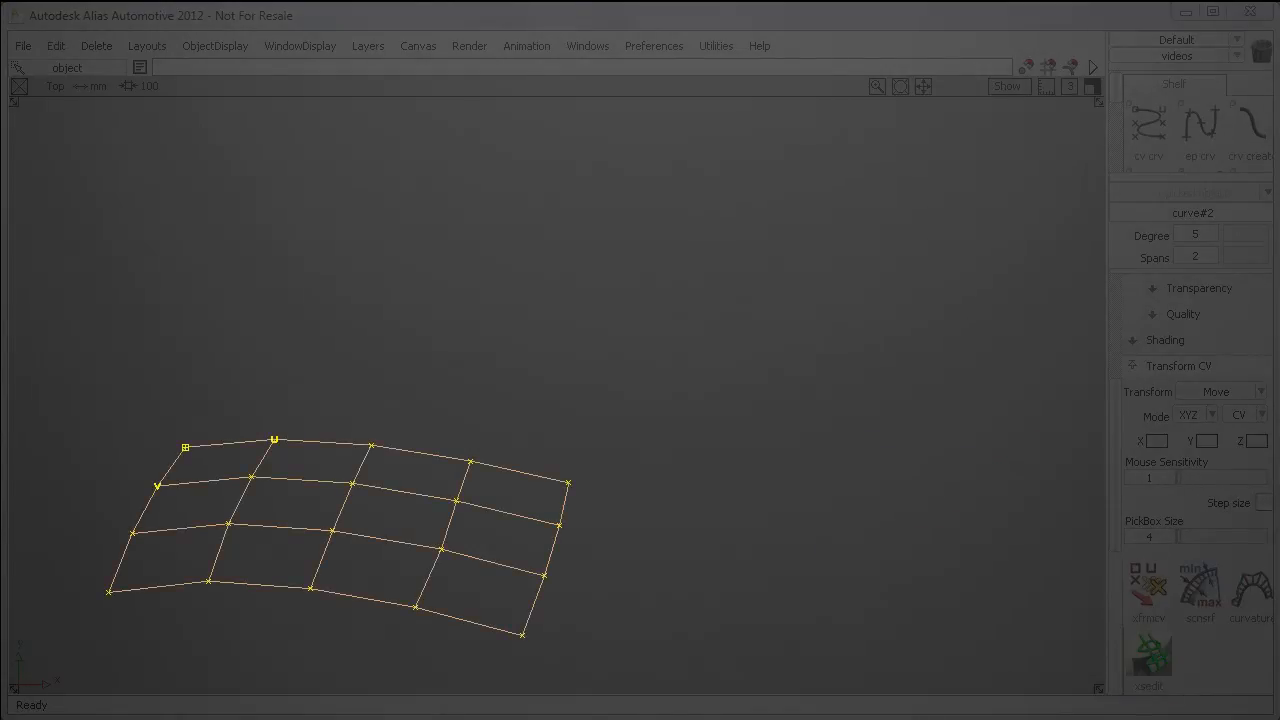
# Set V Hulls to Dotted in Draw Style and show the User Colors preferences.
pyautogui.click(215, 45)
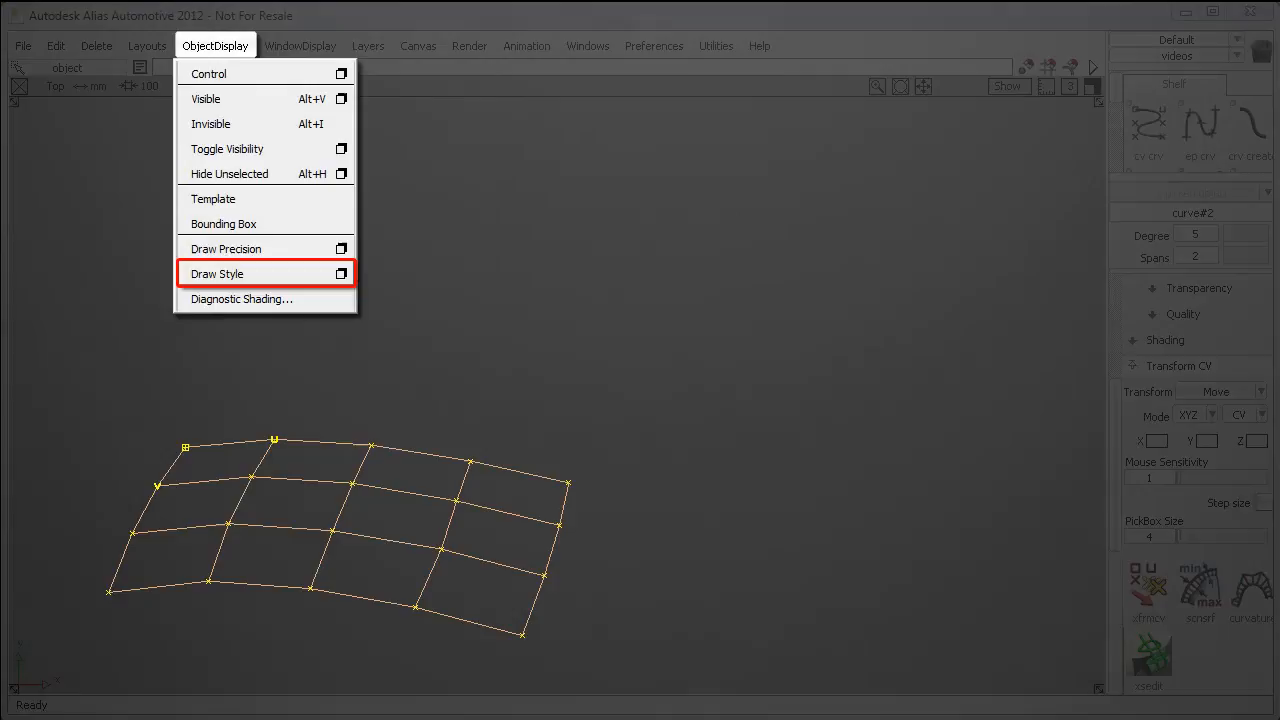
pyautogui.click(217, 273)
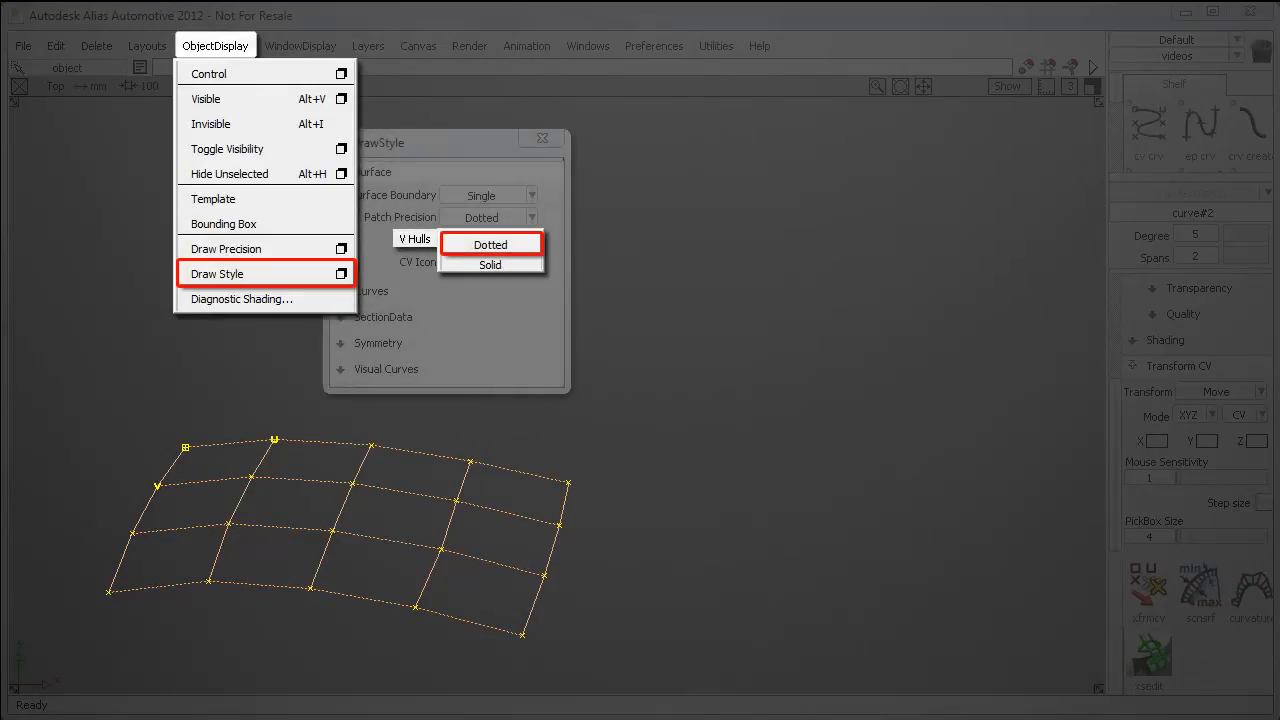
pyautogui.click(654, 46)
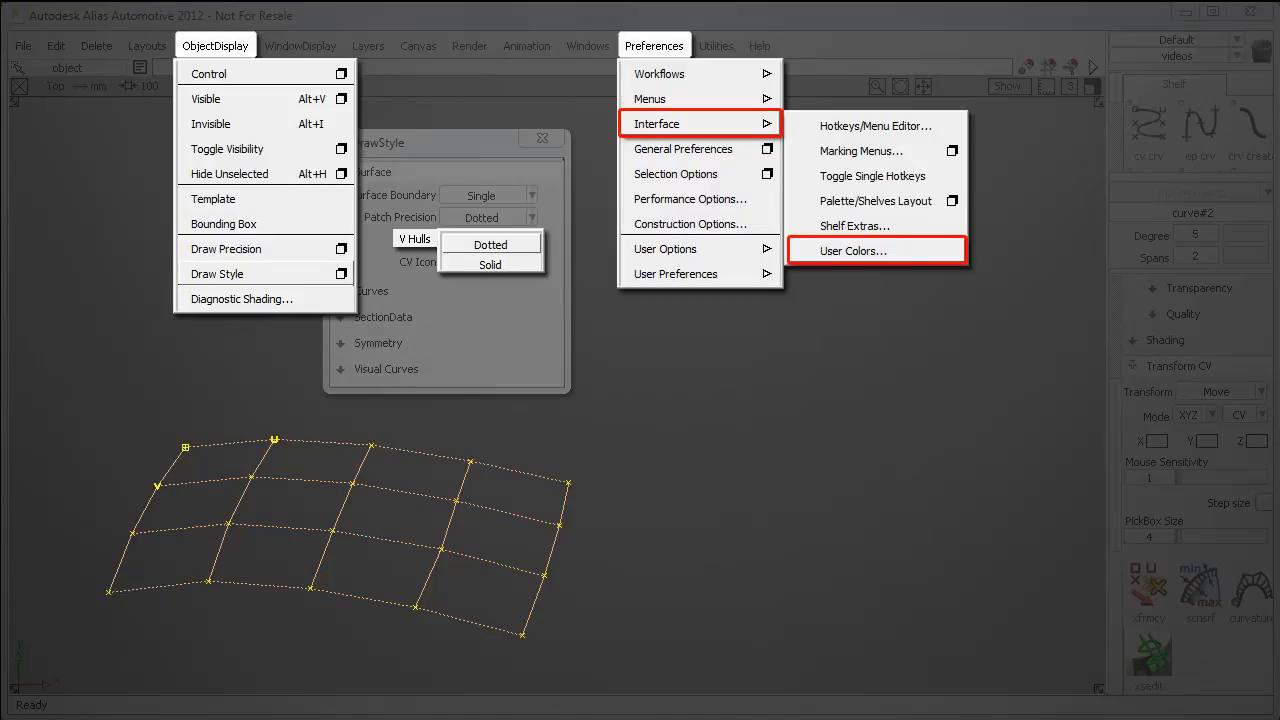
pyautogui.click(851, 250)
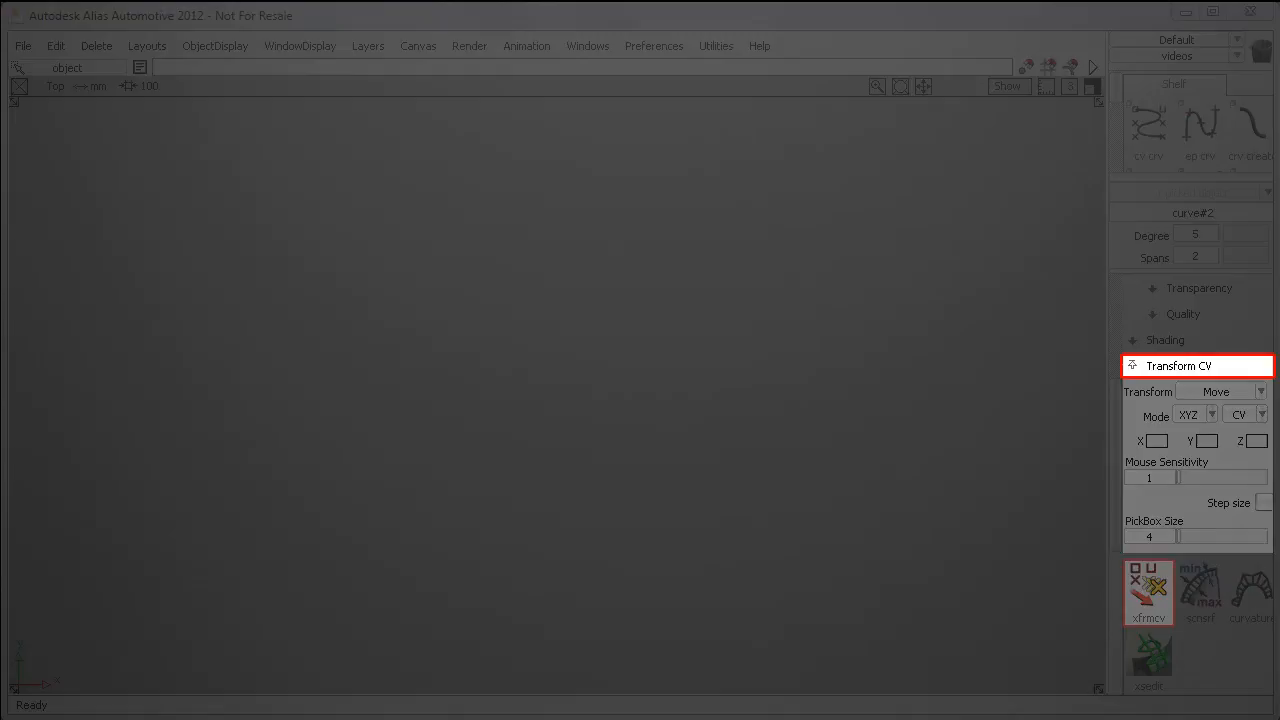
# Open Knife_Handle.wire to show the shaded handle surface.
pyautogui.click(1148, 593)
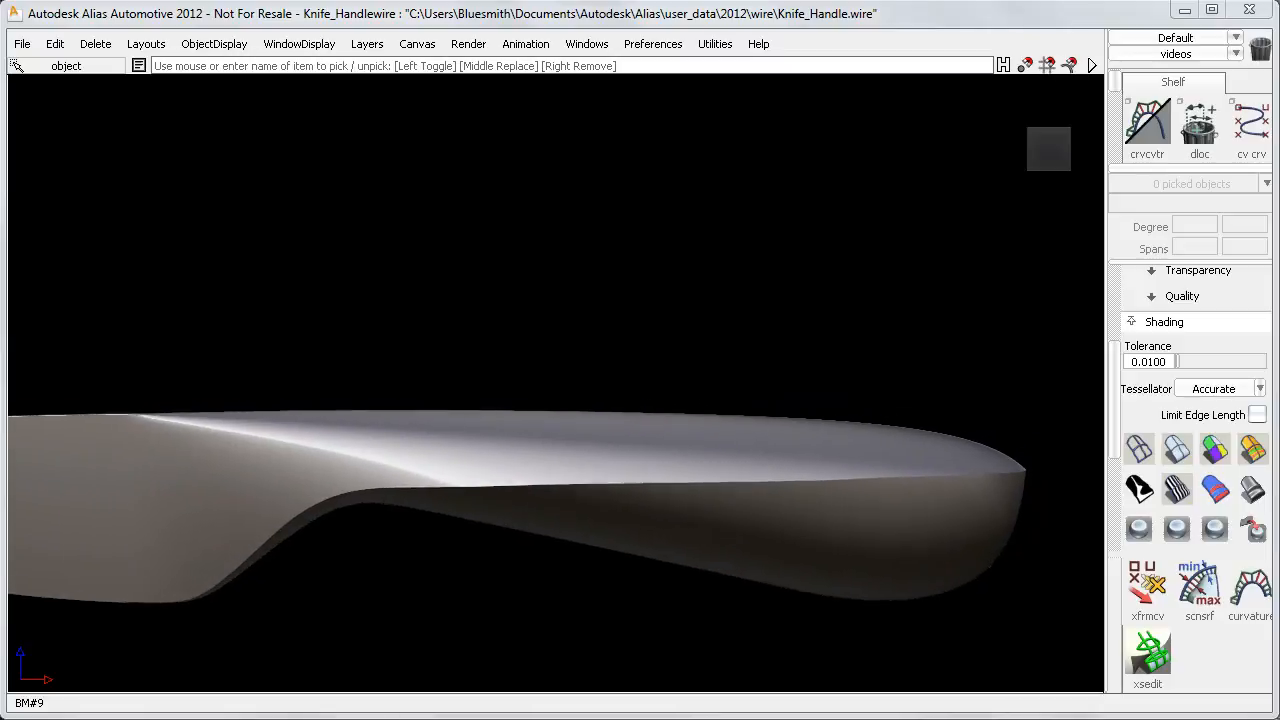
# Pick the handle surface, set its V Hulls to Dotted, then deselect it.
pyautogui.rightClick(738, 580)
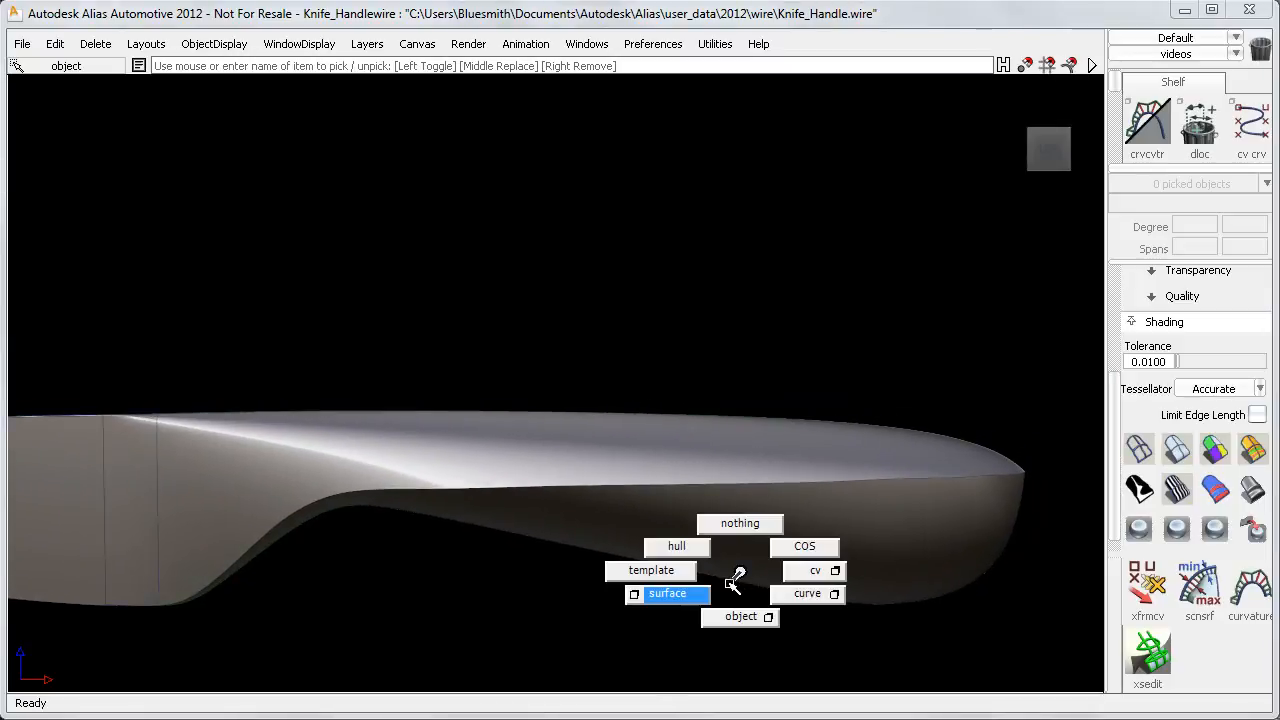
pyautogui.click(667, 593)
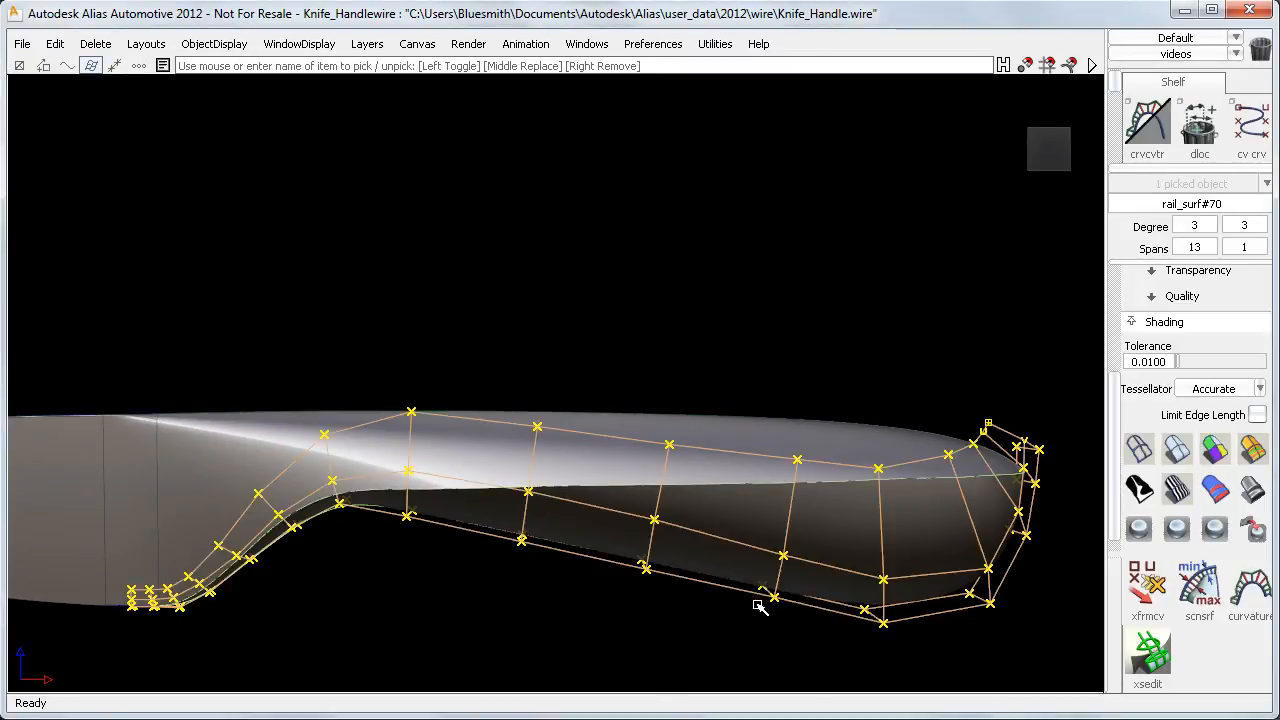
pyautogui.click(214, 43)
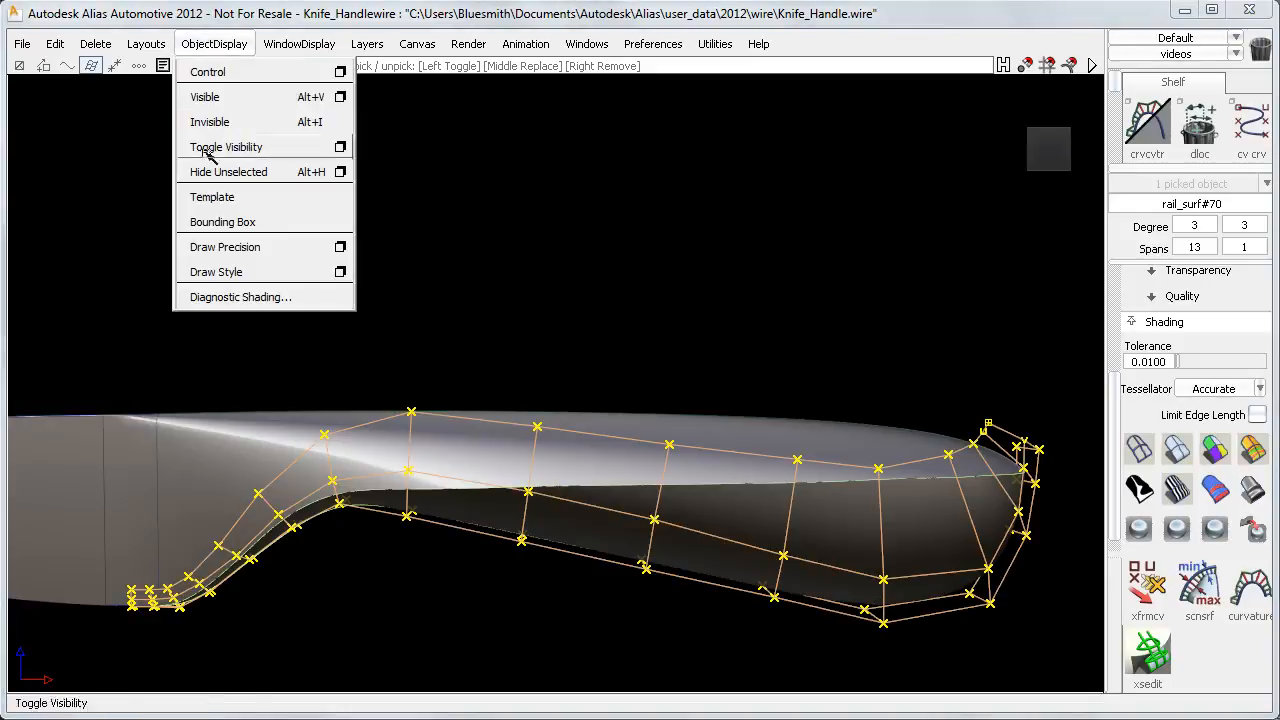
pyautogui.click(216, 271)
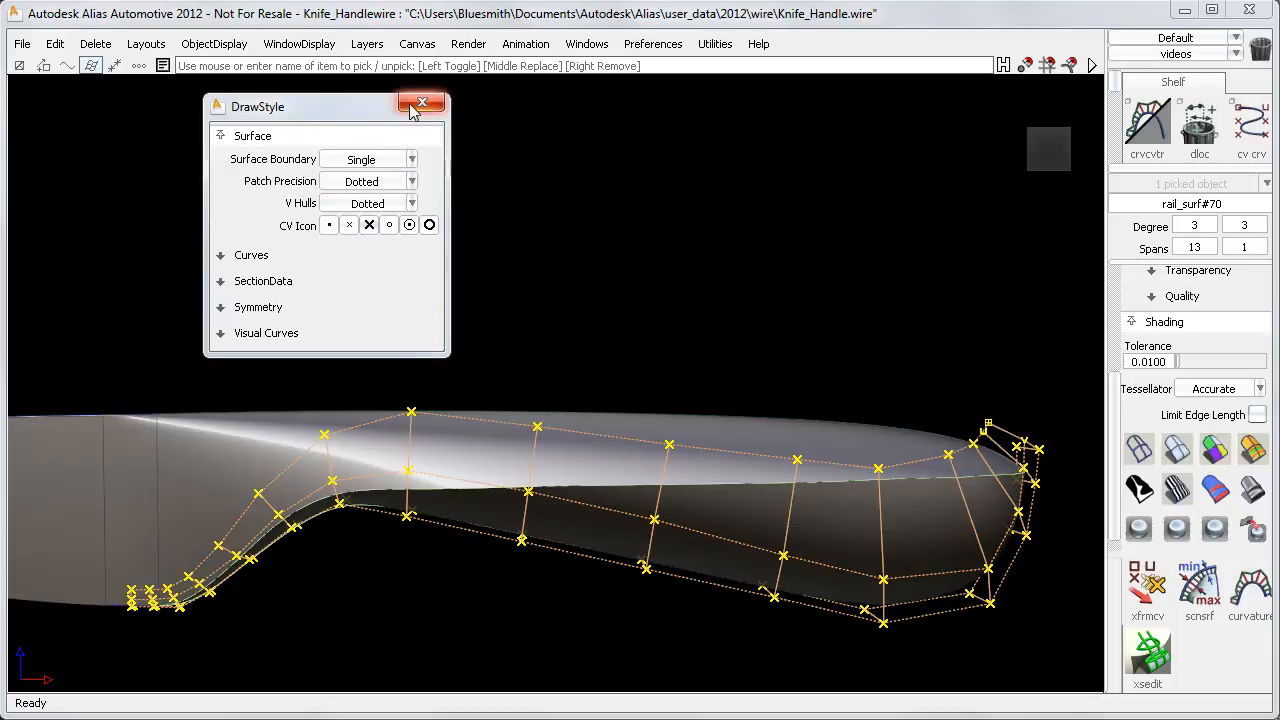
pyautogui.click(422, 103)
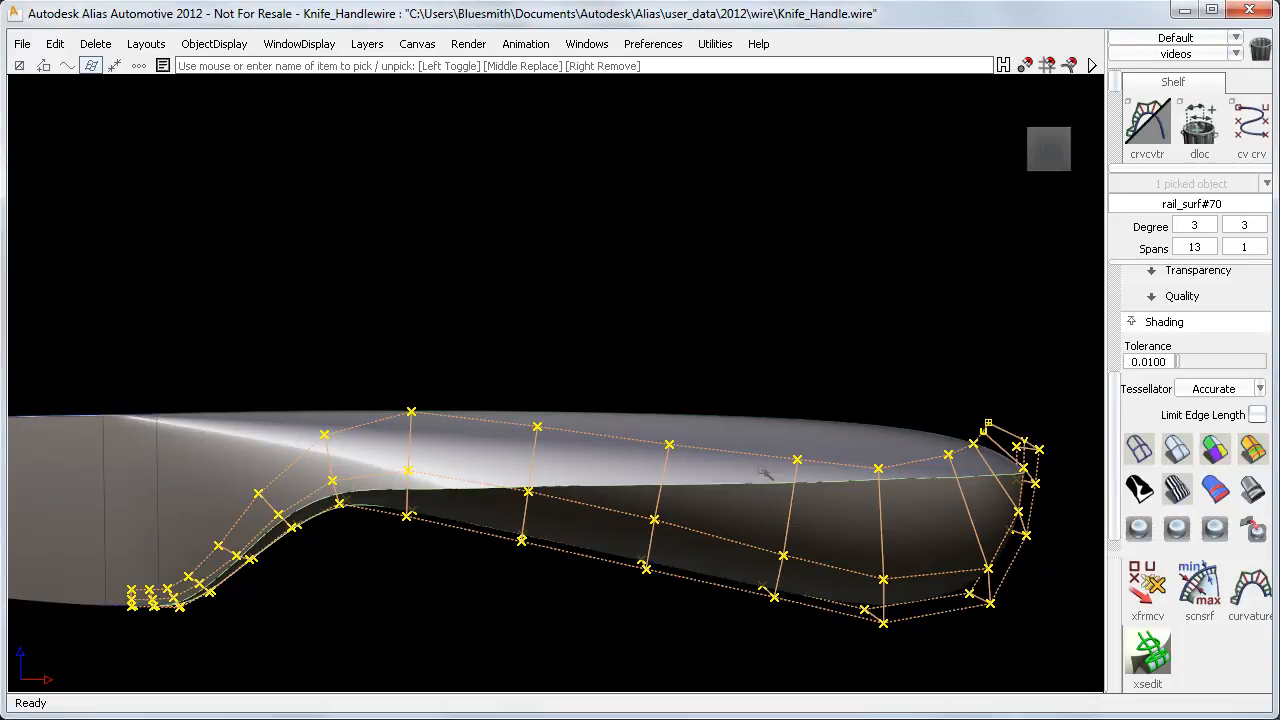
pyautogui.click(667, 182)
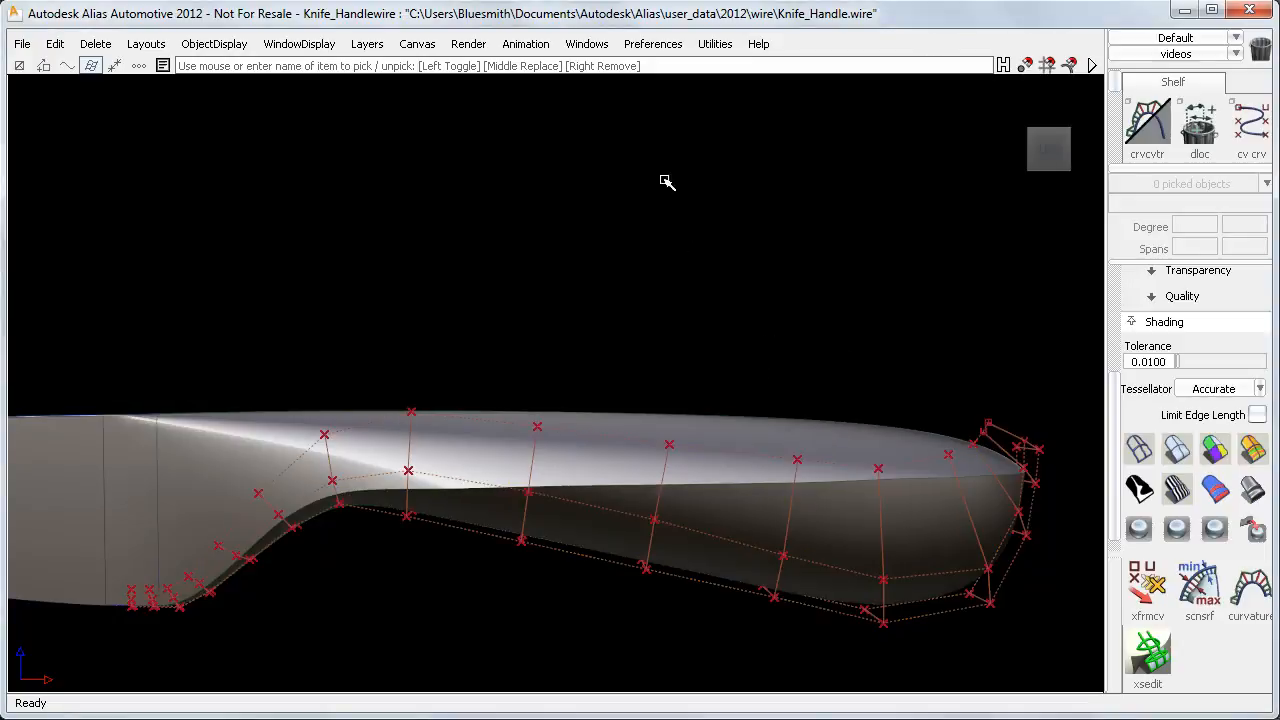
# Set inactive Hull U to magenta and Hull V to green, reselecting the handle surface.
pyautogui.click(652, 43)
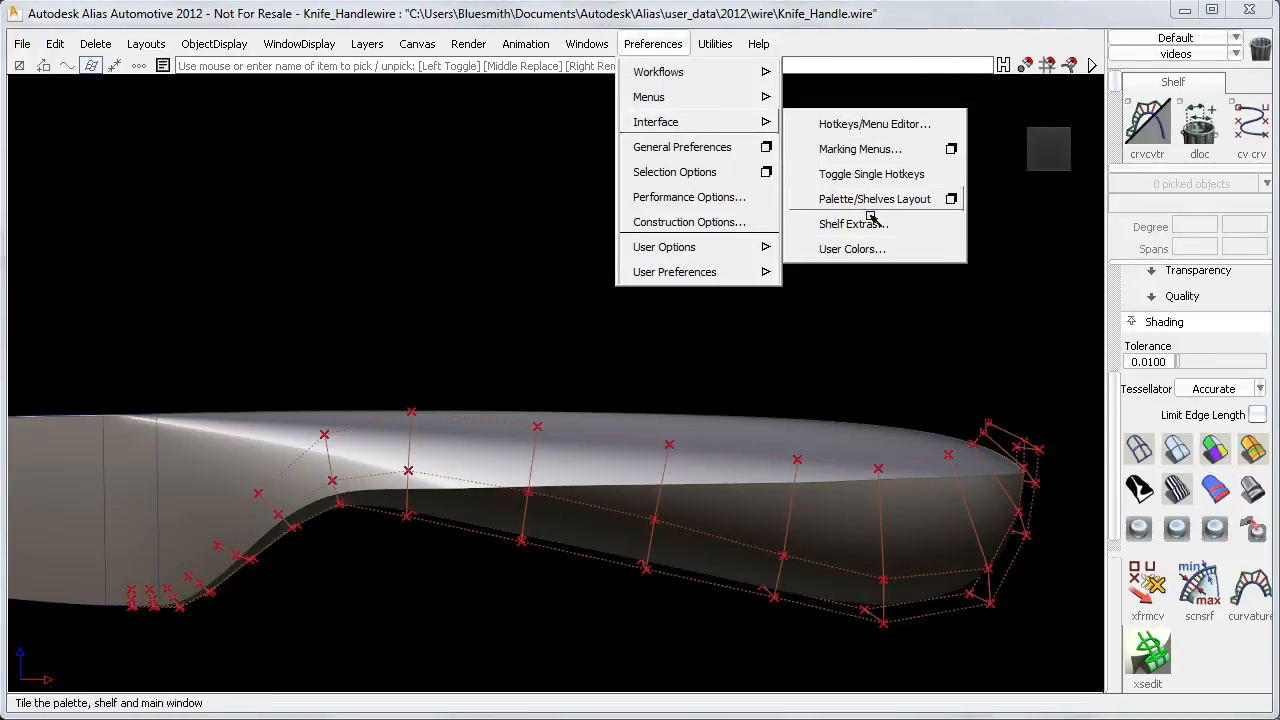
pyautogui.click(851, 248)
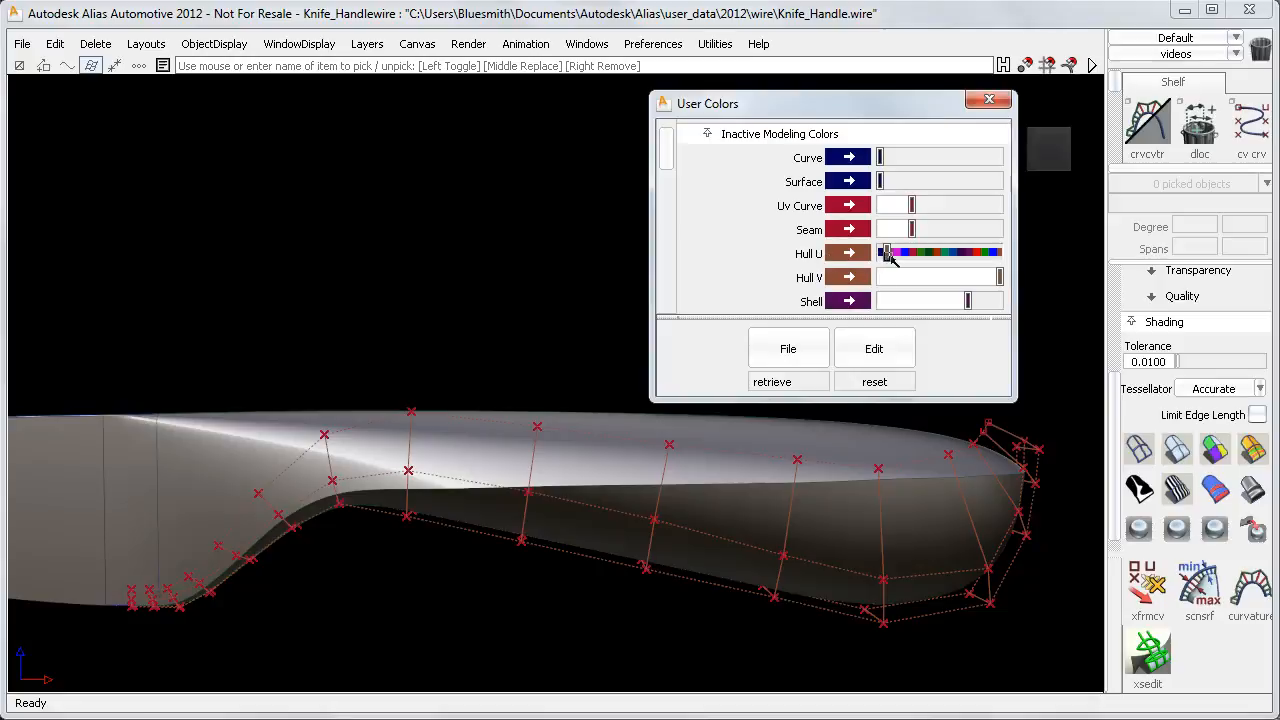
pyautogui.click(893, 252)
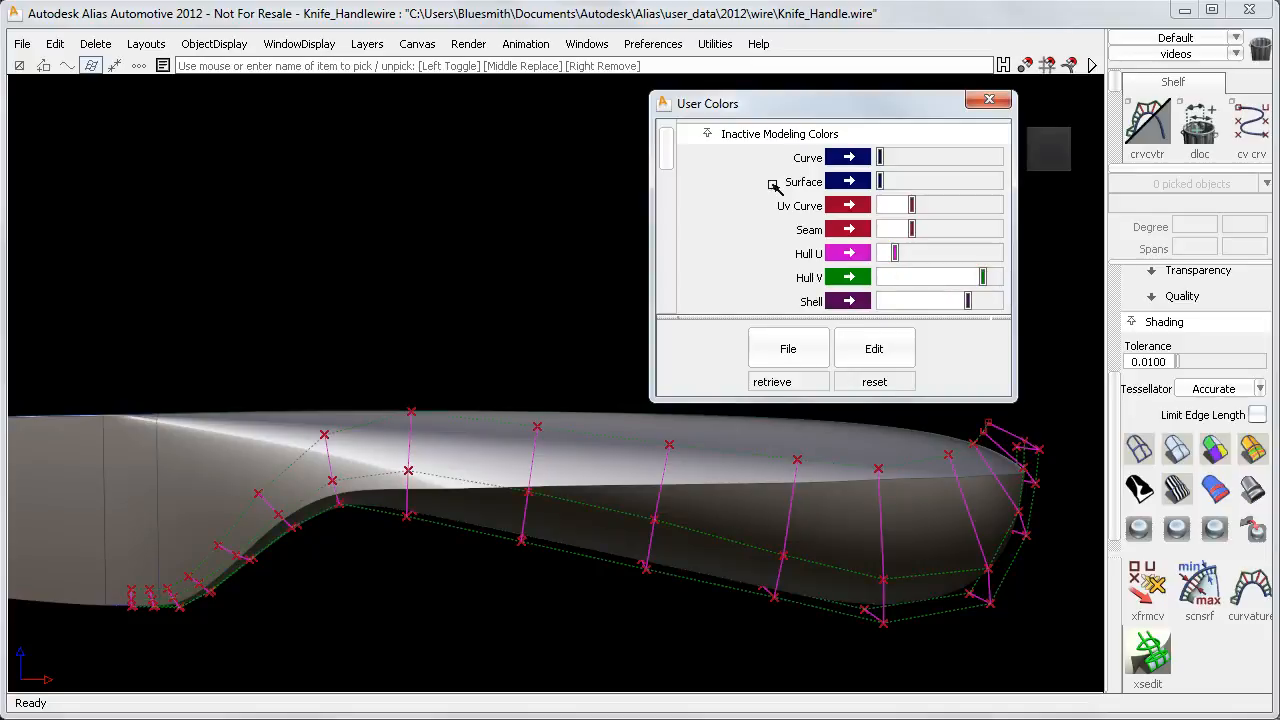
pyautogui.moveTo(538, 179)
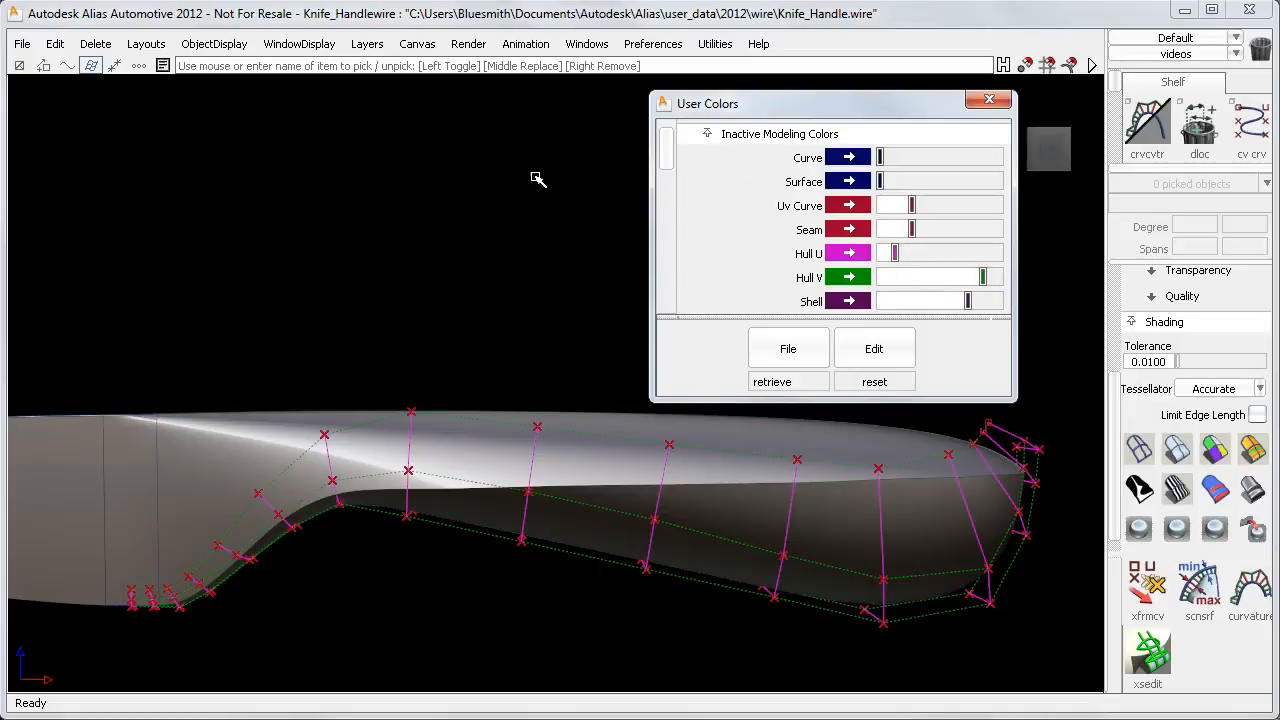
pyautogui.click(620, 586)
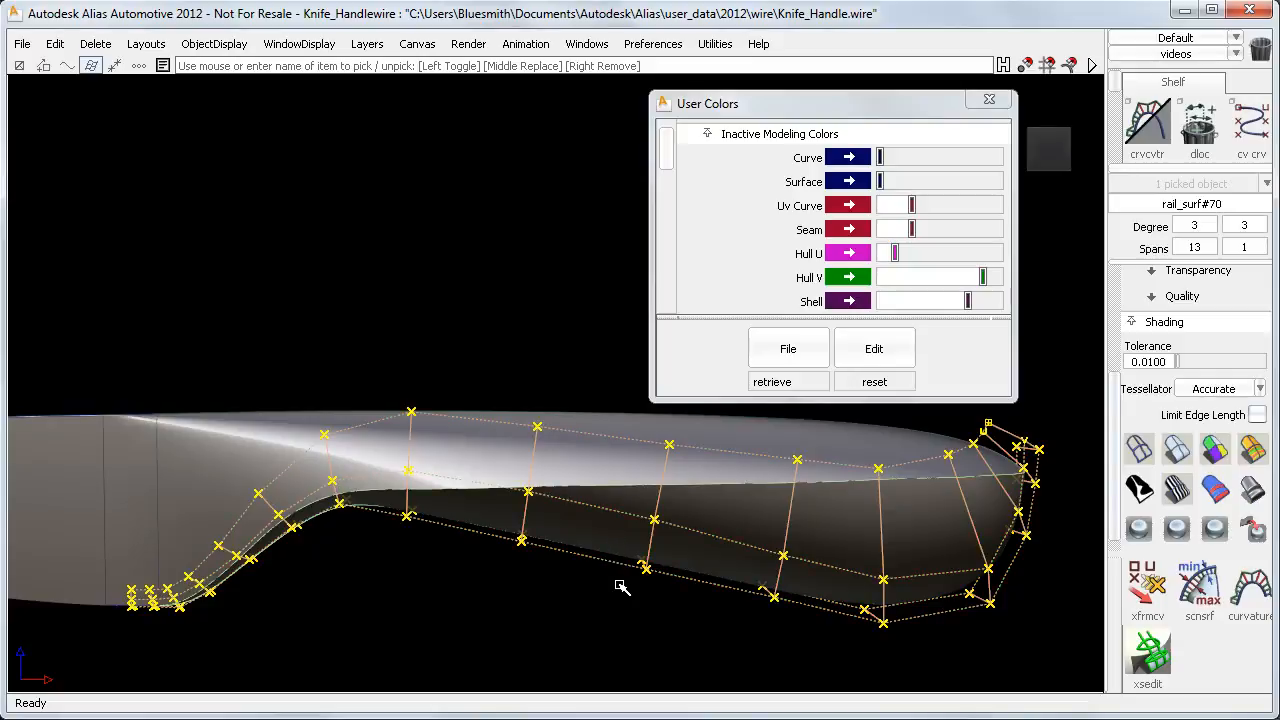
pyautogui.click(707, 133)
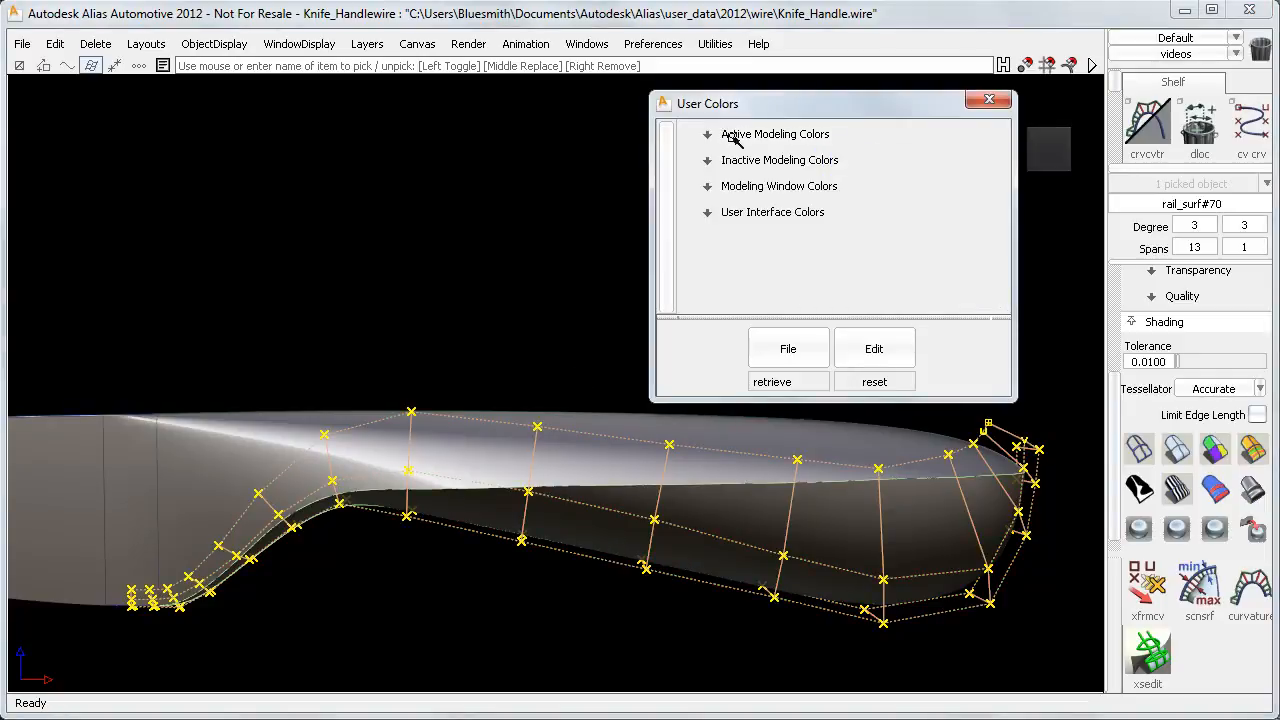
pyautogui.moveTo(748, 140)
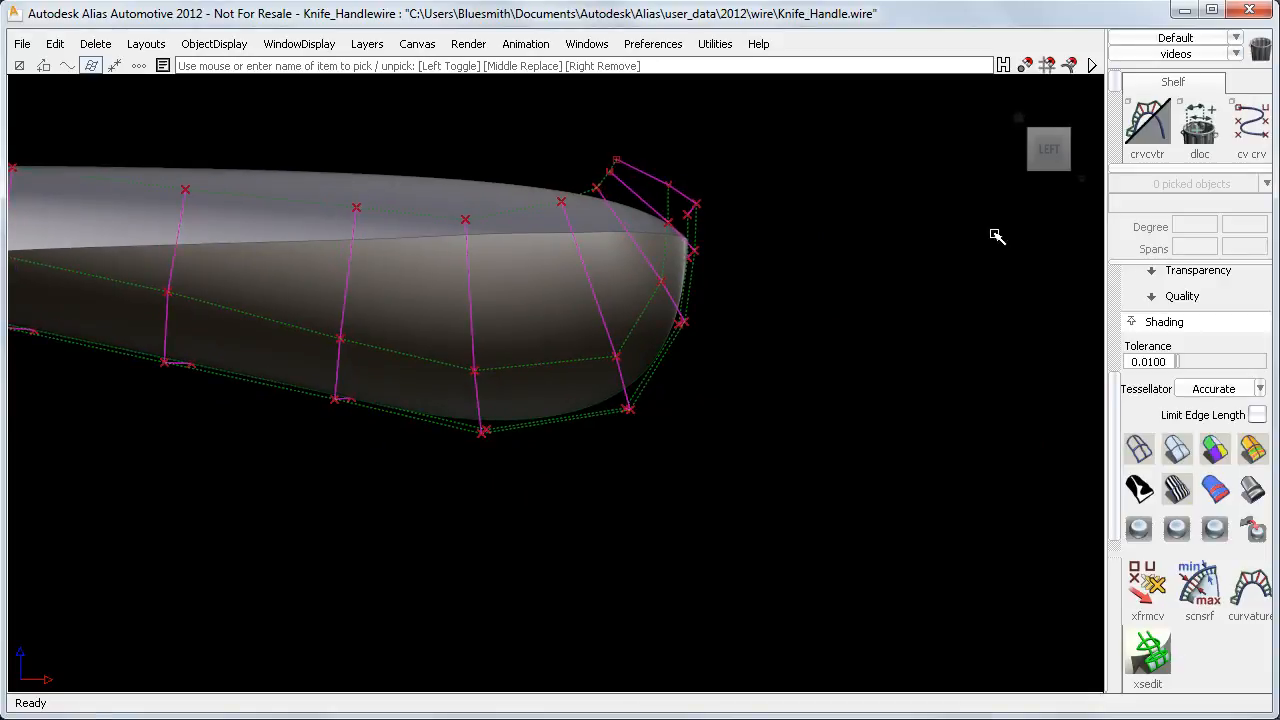
# Show curvature along the handle edge and preview the surface's U degree at 5.
pyautogui.click(1147, 125)
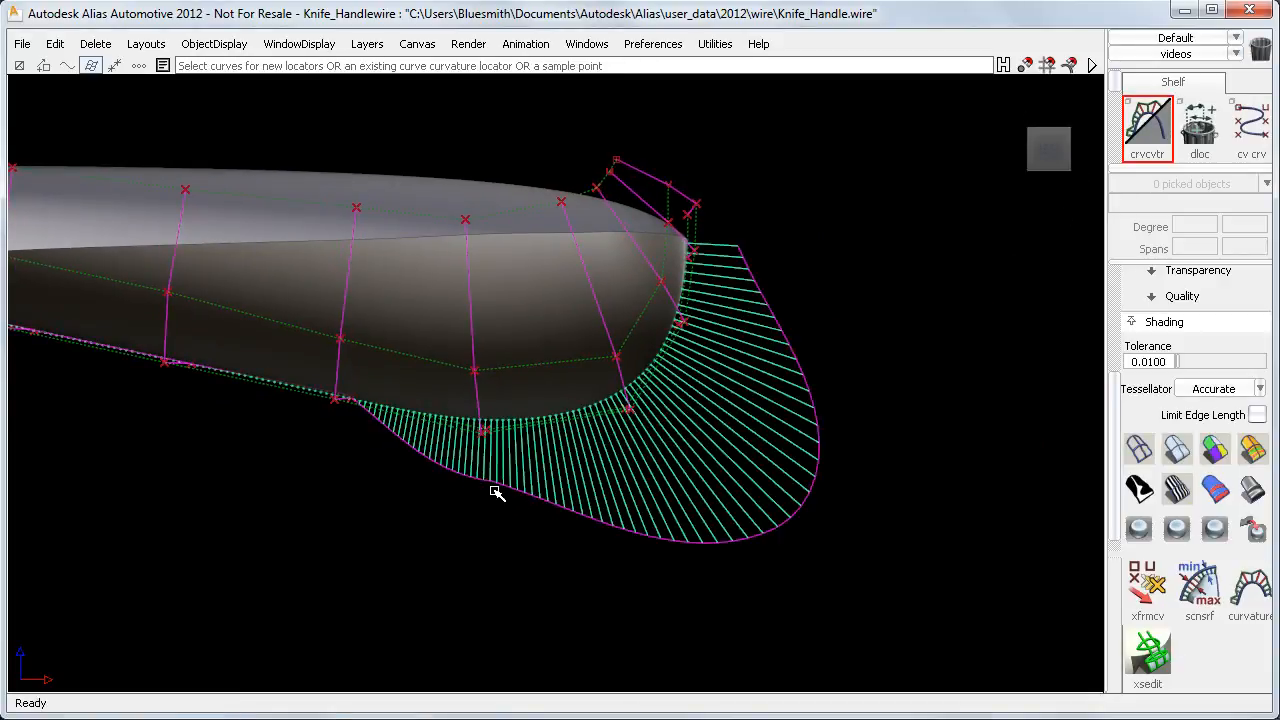
pyautogui.moveTo(708, 161)
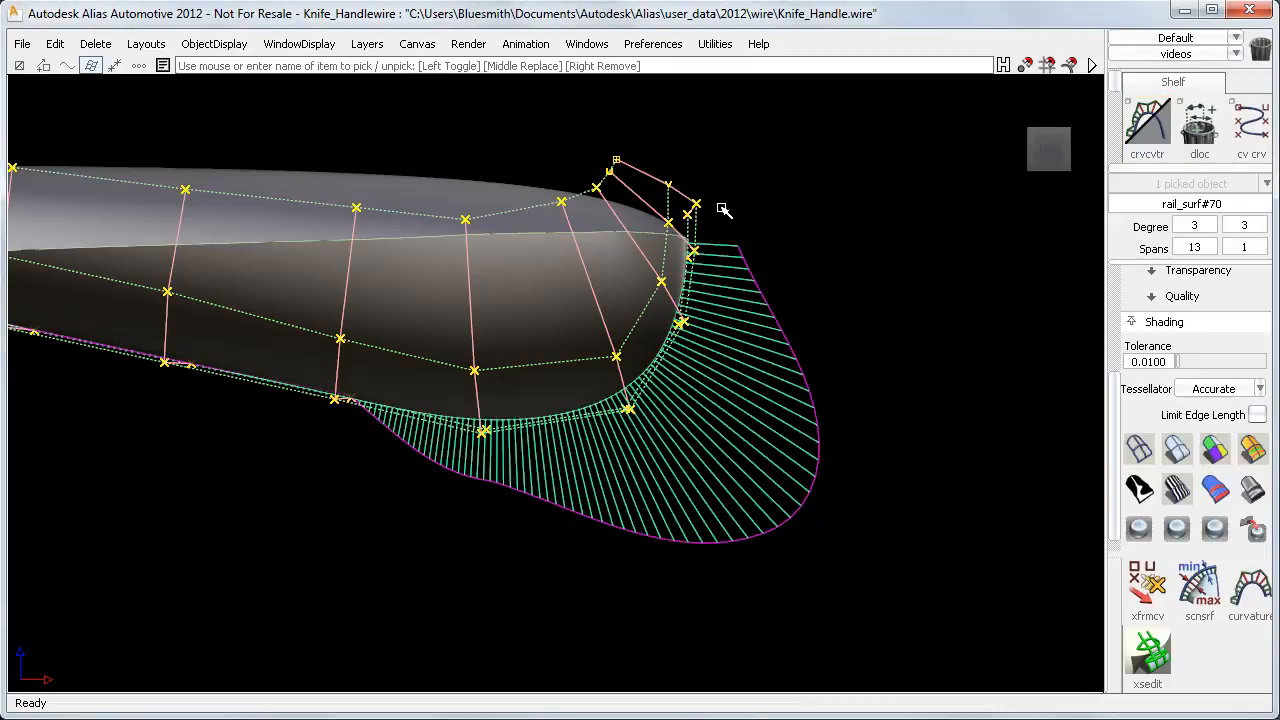
pyautogui.click(1208, 226)
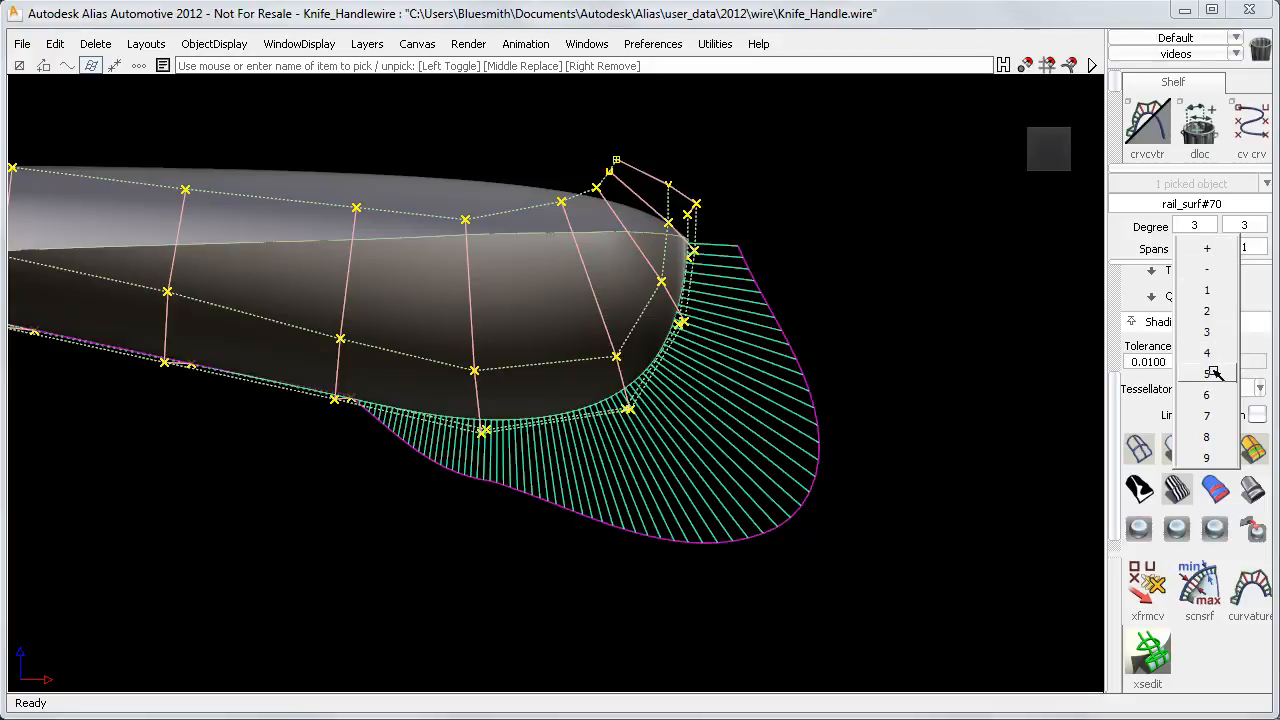
pyautogui.click(1206, 373)
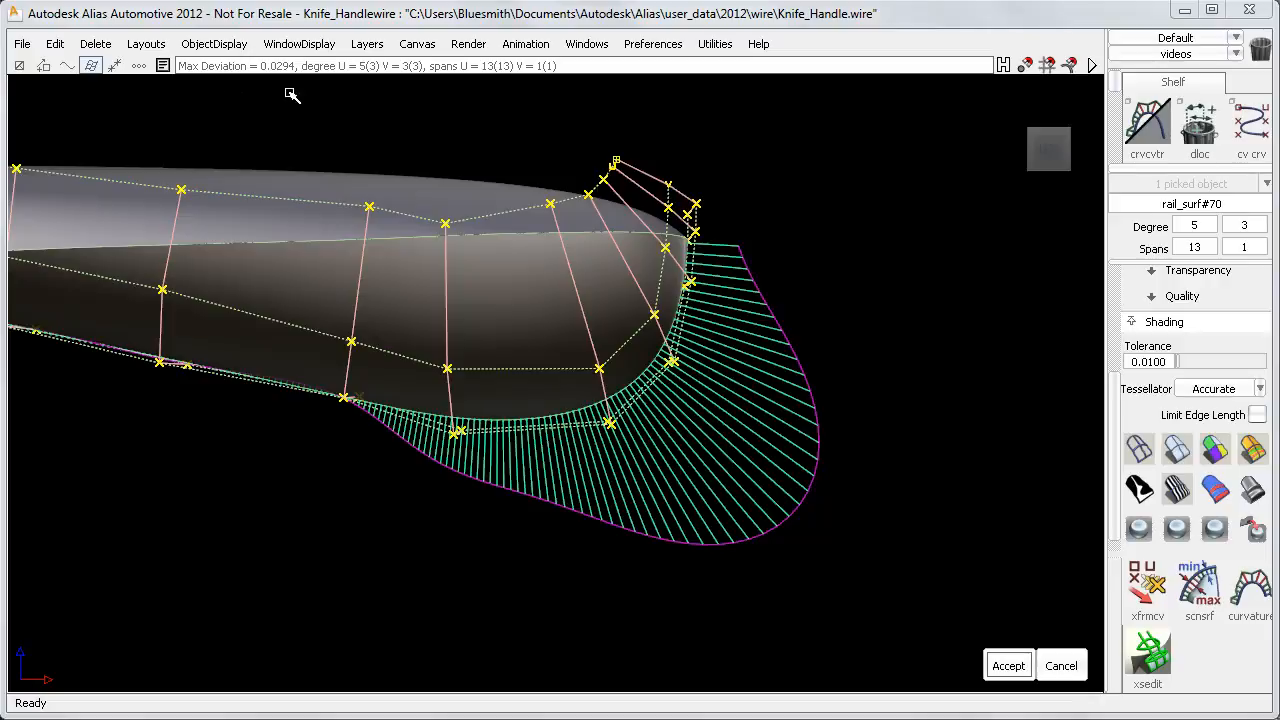
pyautogui.moveTo(1024, 612)
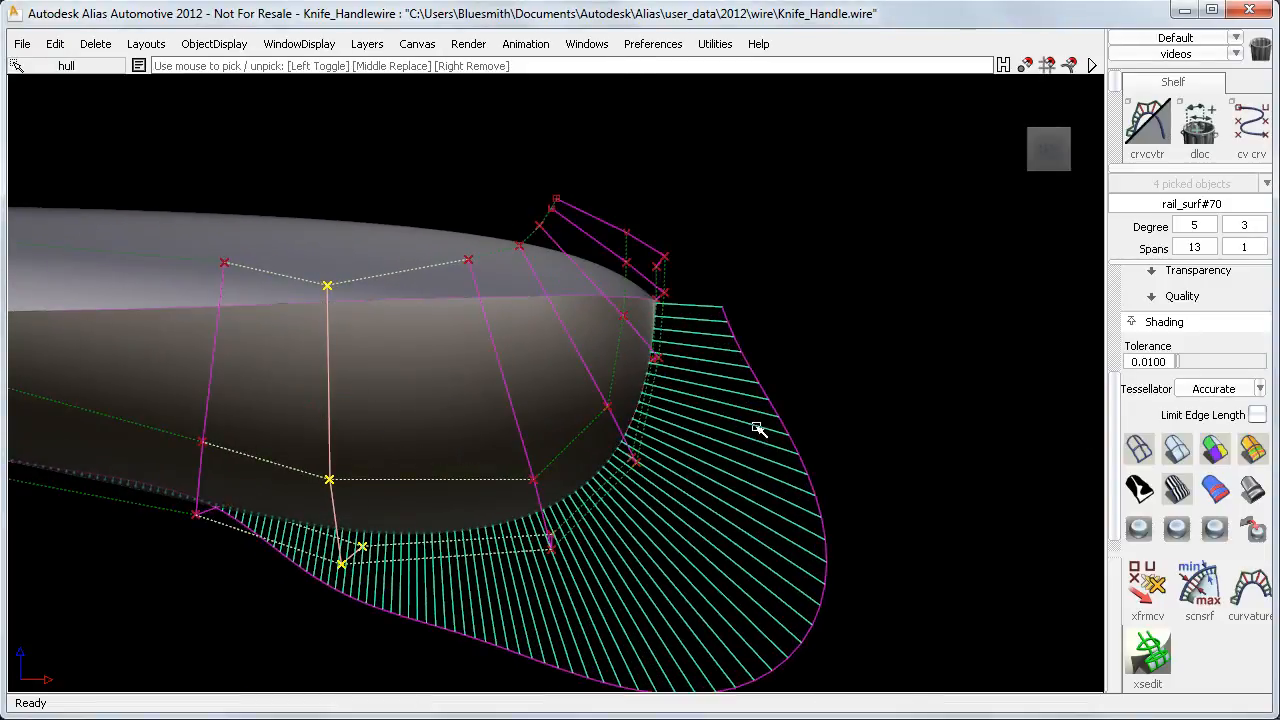
# Try rotating and scaling the picked hull from the transform palette, undoing each.
pyautogui.click(1147, 590)
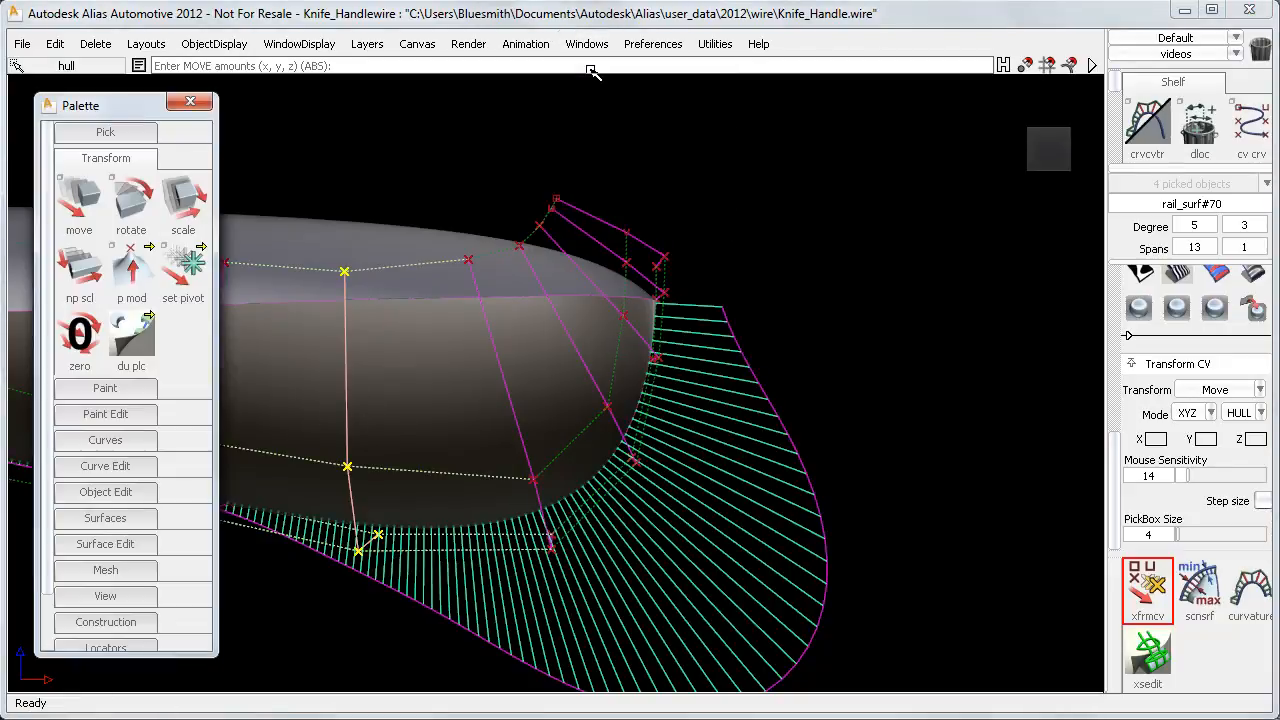
pyautogui.moveTo(183, 270)
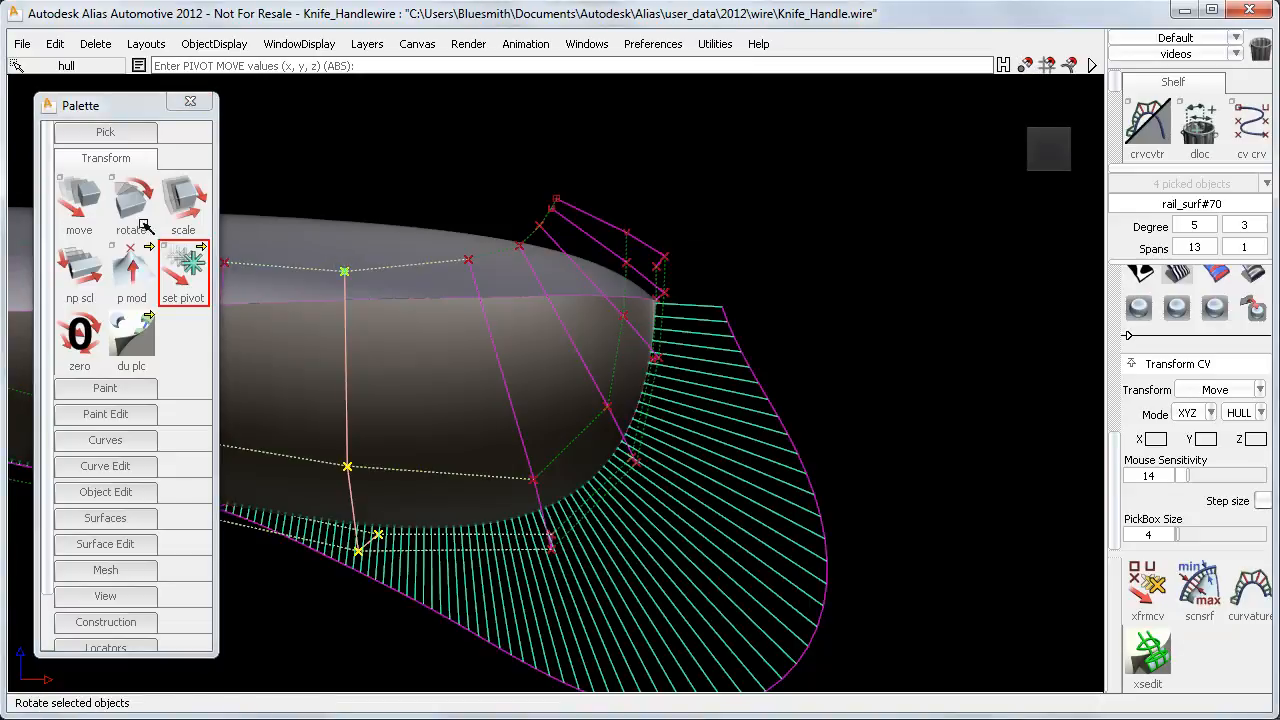
pyautogui.click(131, 205)
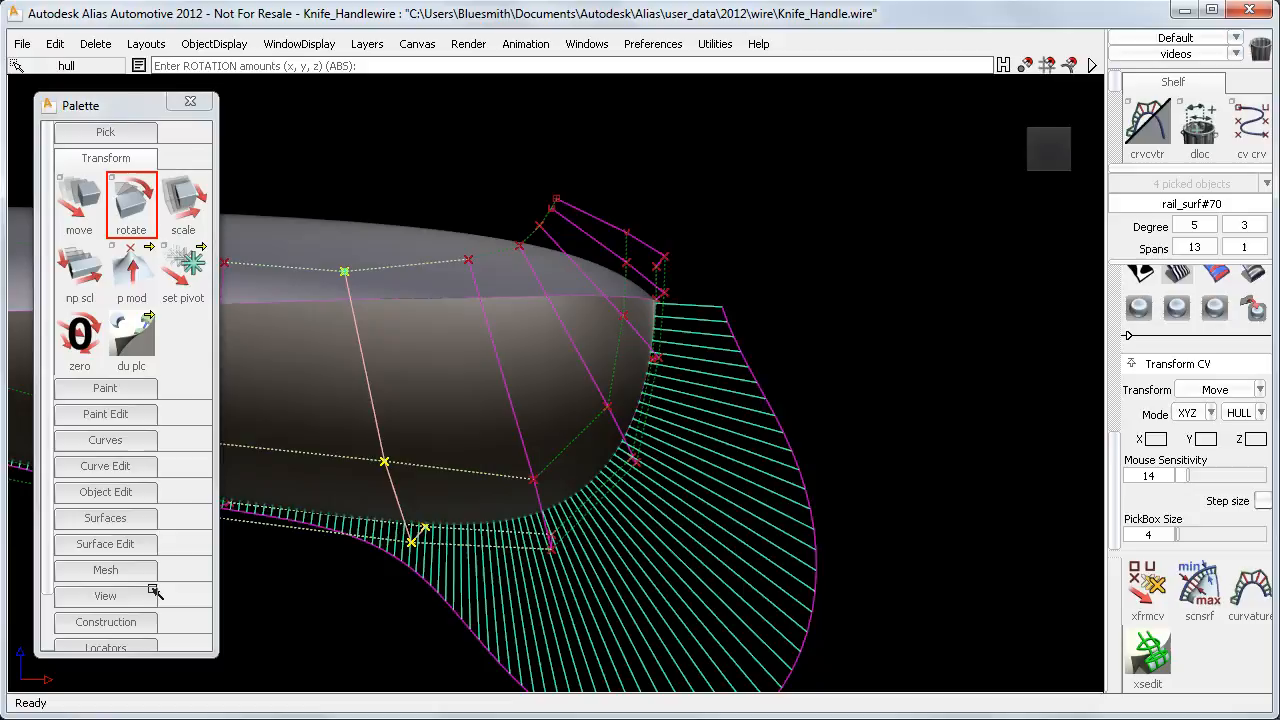
pyautogui.press('ctrl+z')
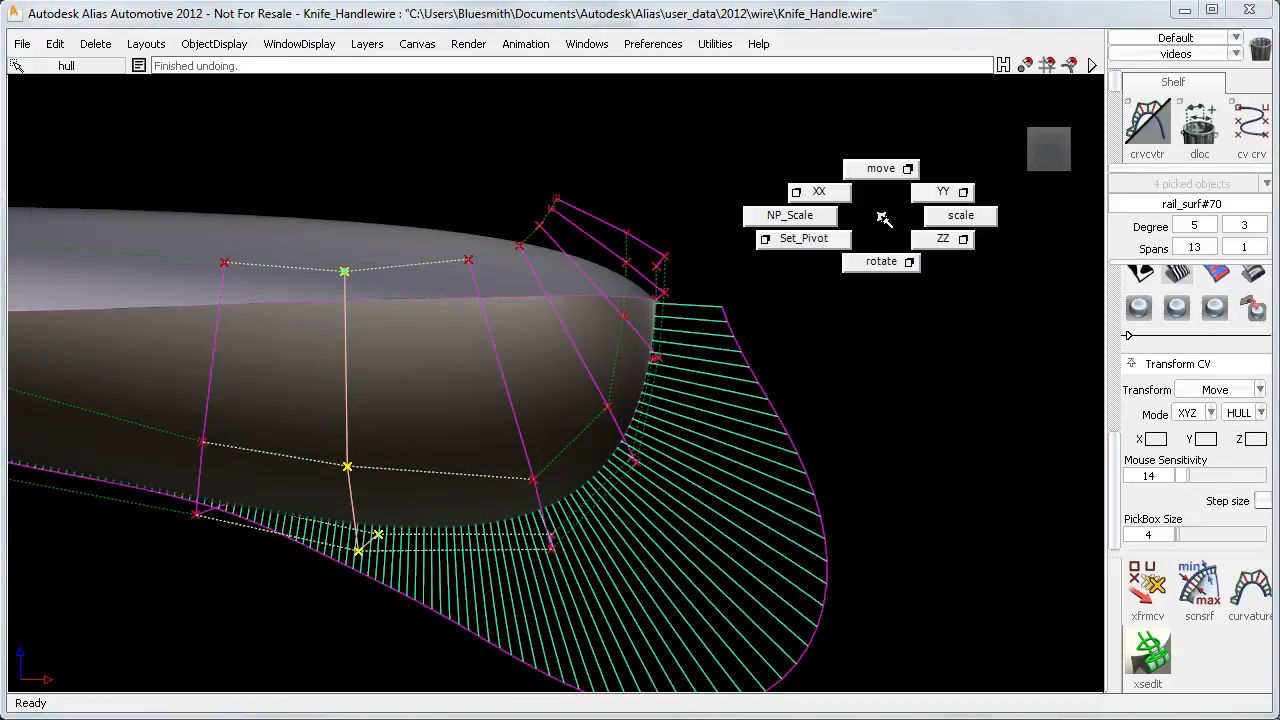
pyautogui.click(959, 215)
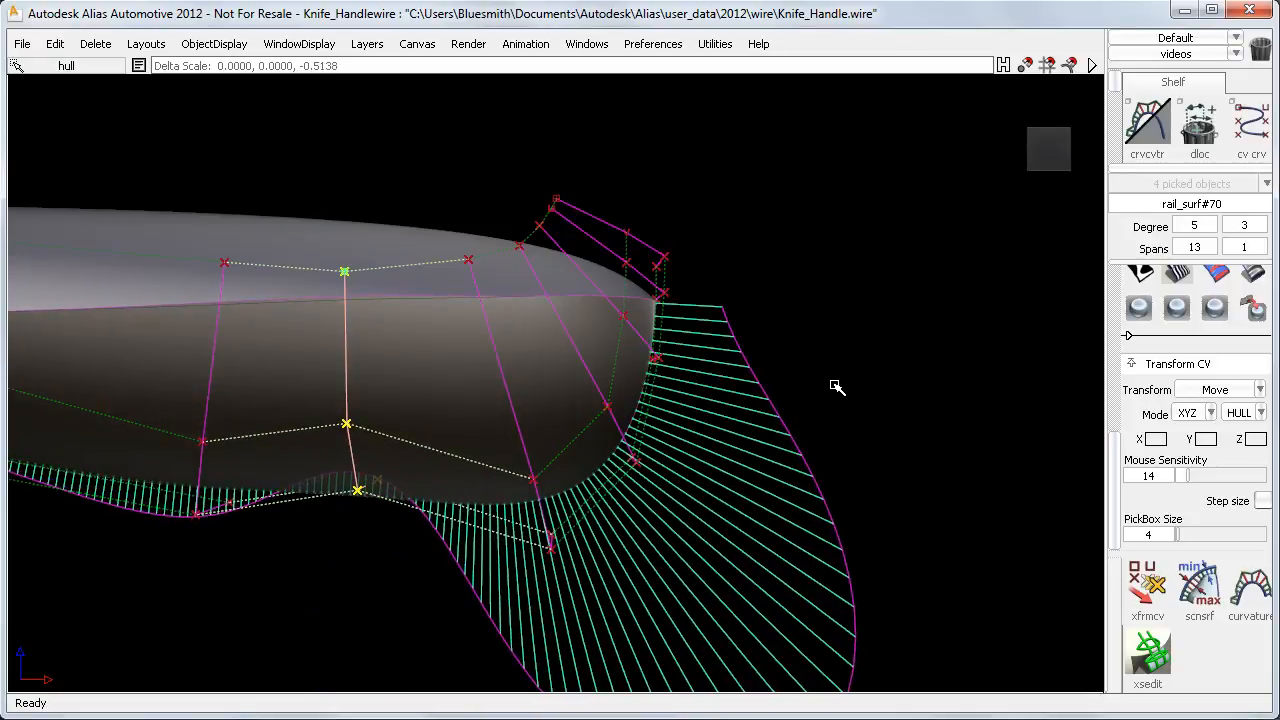
pyautogui.press('ctrl+z')
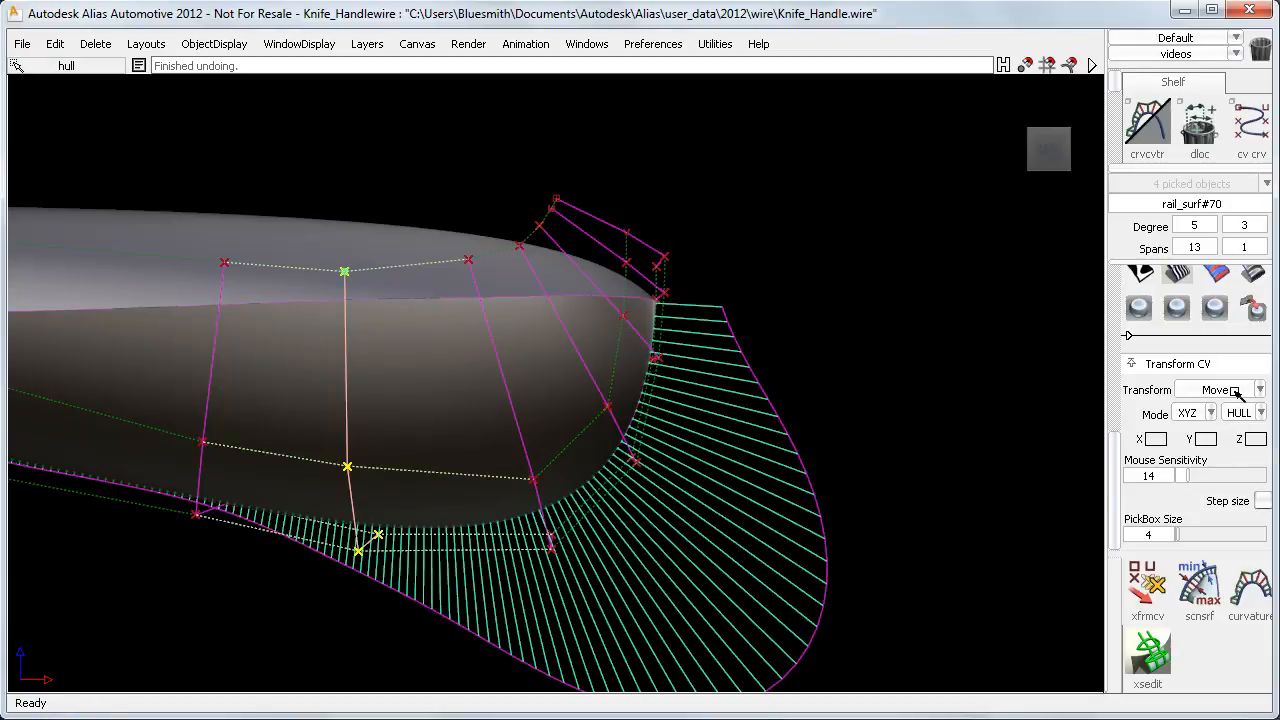
# Set the CV transform type to Pivot, placing the hull pivot on its top CV.
pyautogui.click(1258, 389)
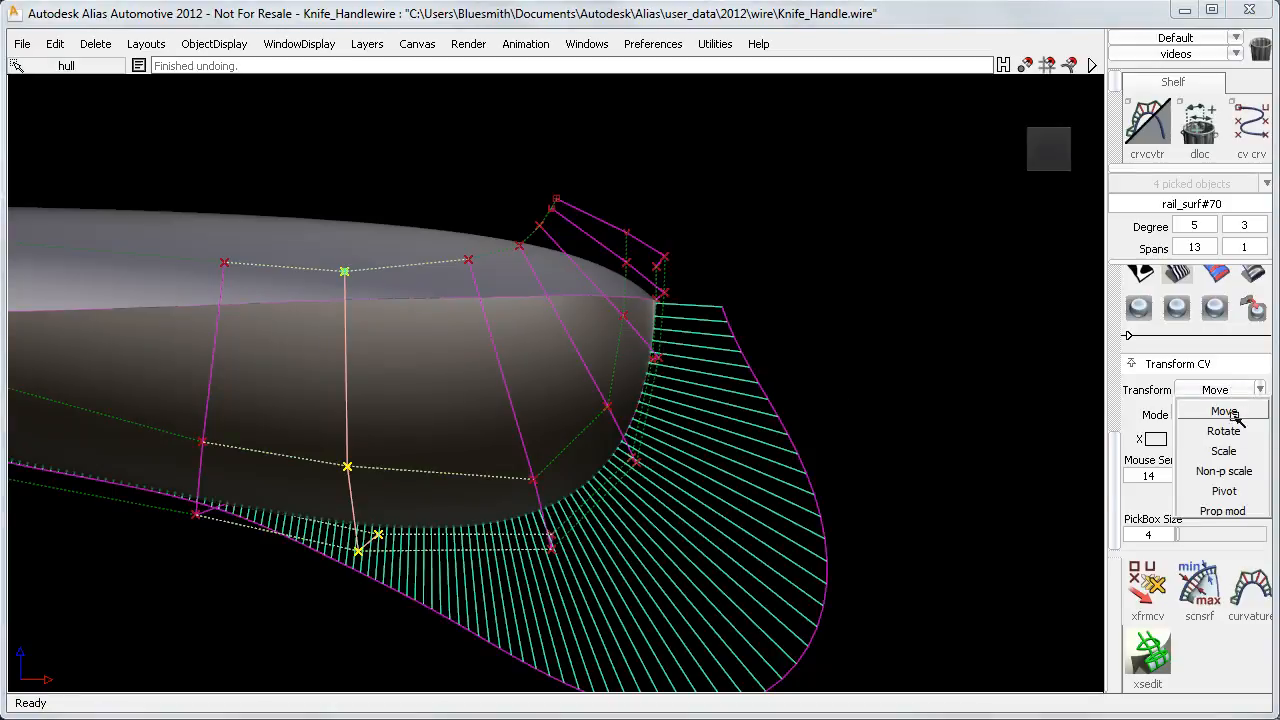
pyautogui.click(1224, 431)
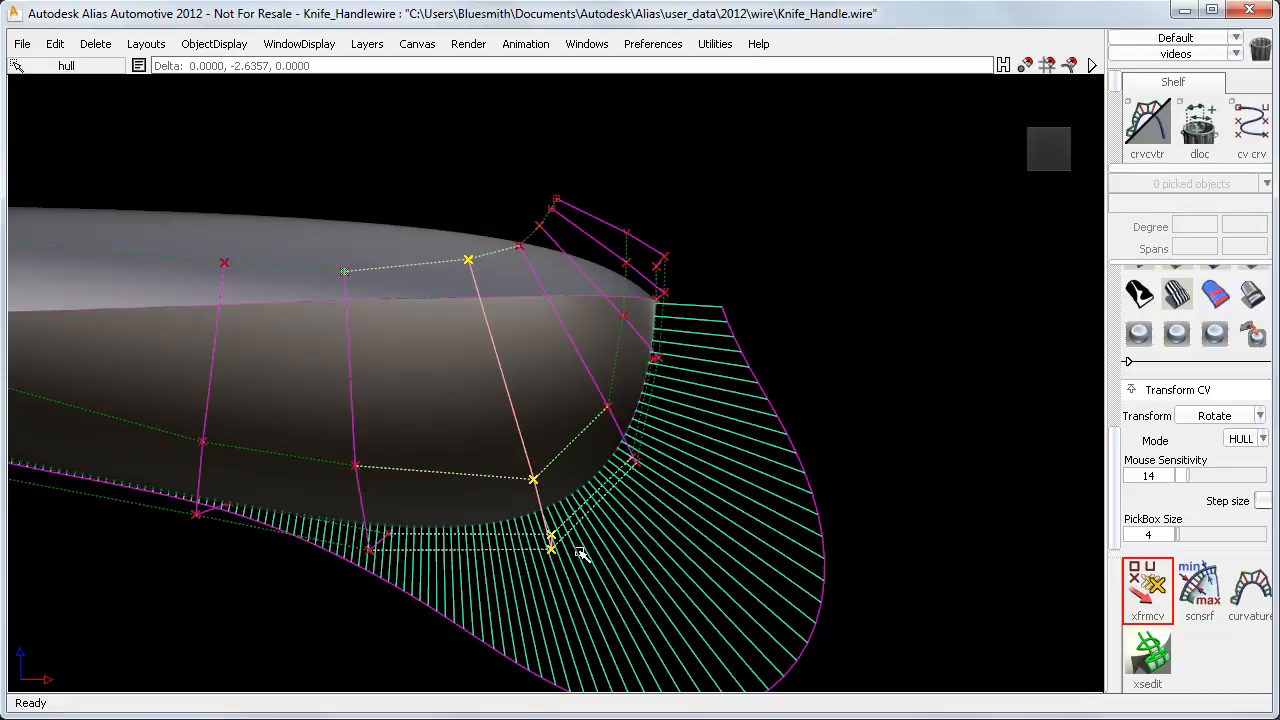
pyautogui.click(1258, 415)
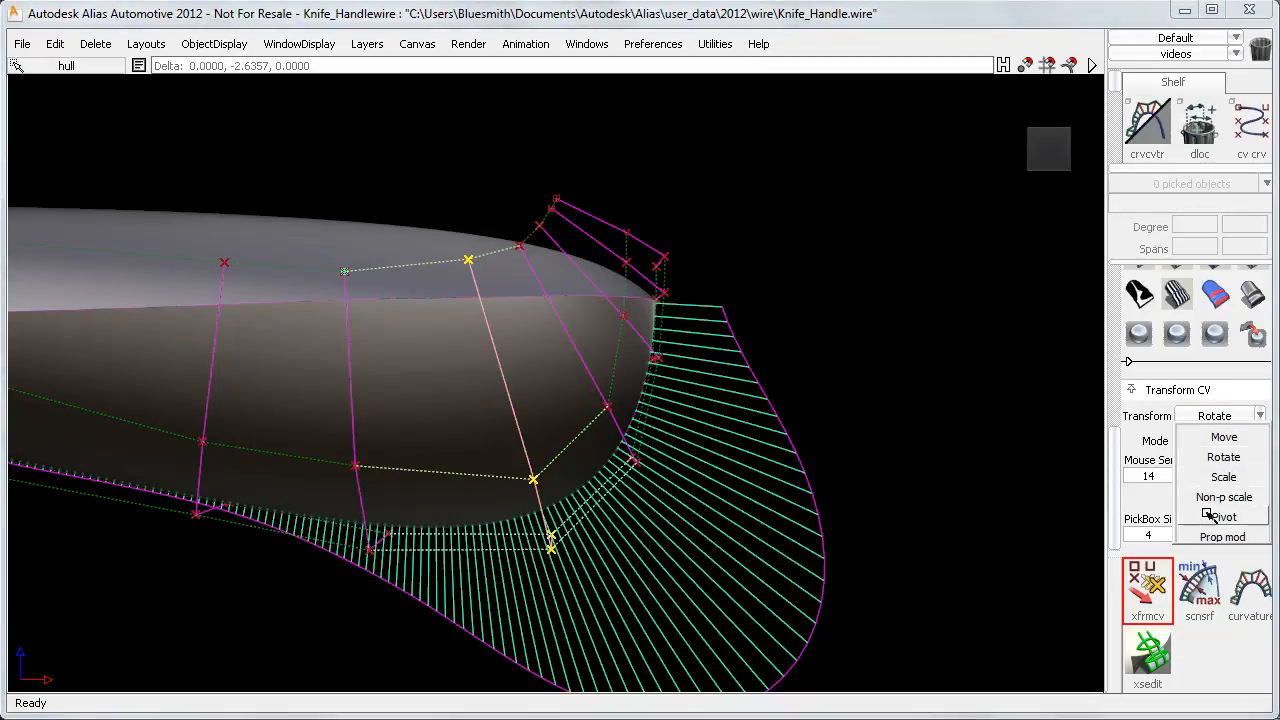
pyautogui.click(1222, 517)
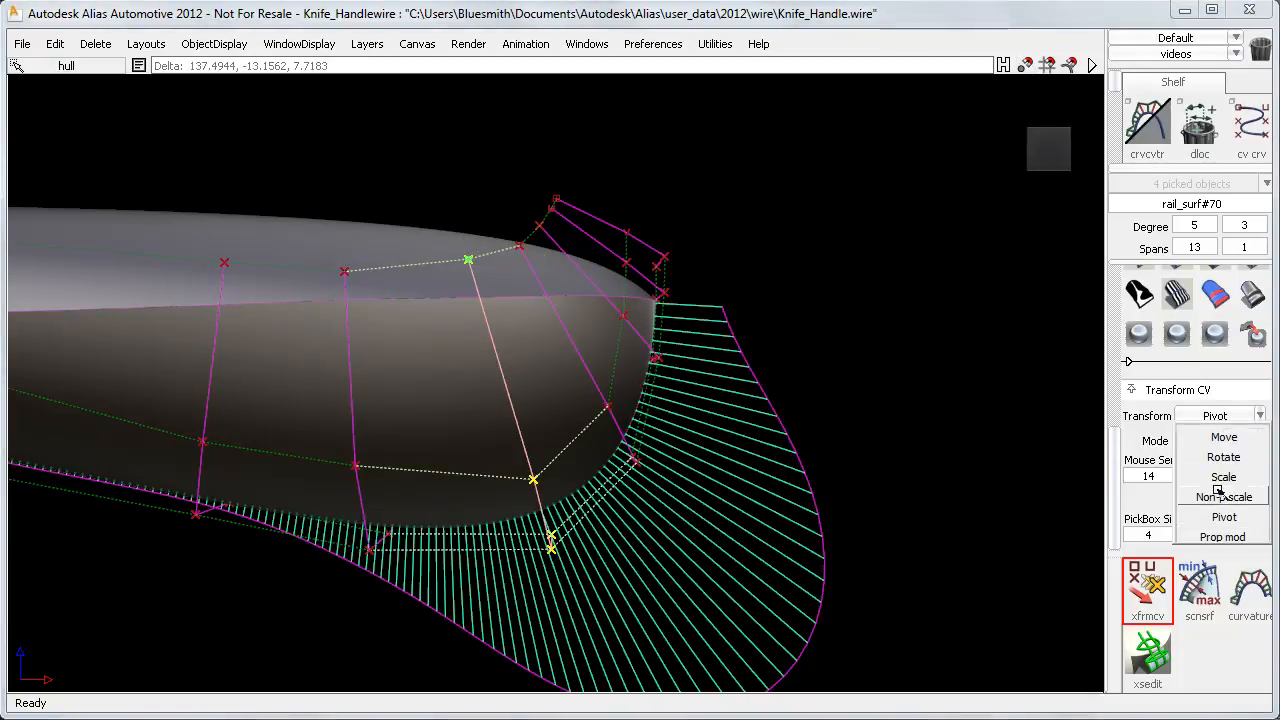
# Switch to non-proportional CV scaling, undo the trial stretch, and delete all locators.
pyautogui.click(1223, 497)
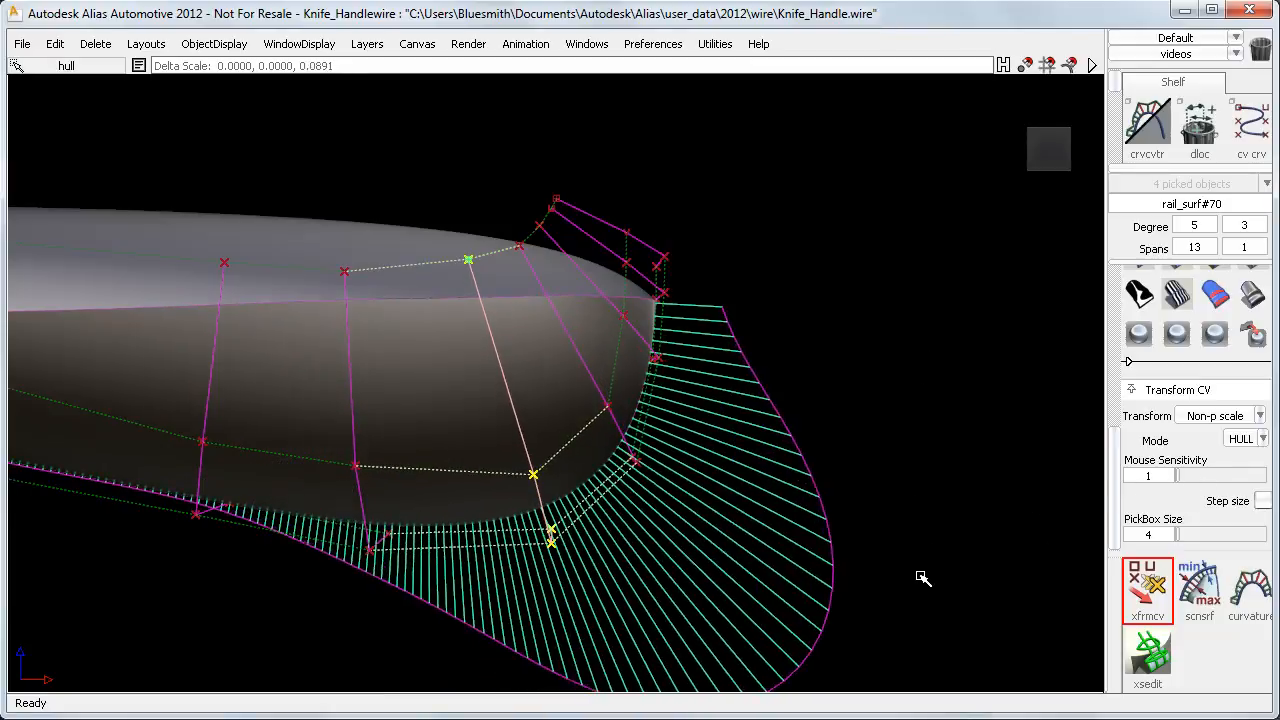
pyautogui.press('ctrl+z')
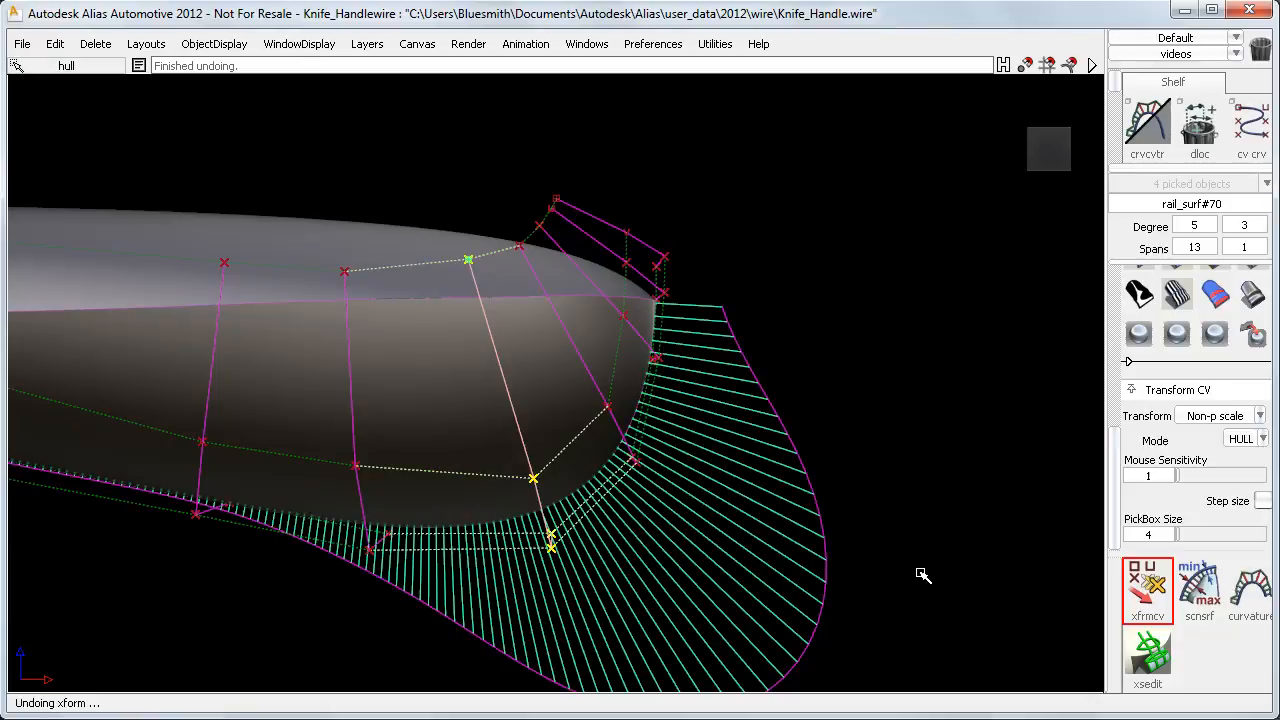
pyautogui.rightClick(920, 571)
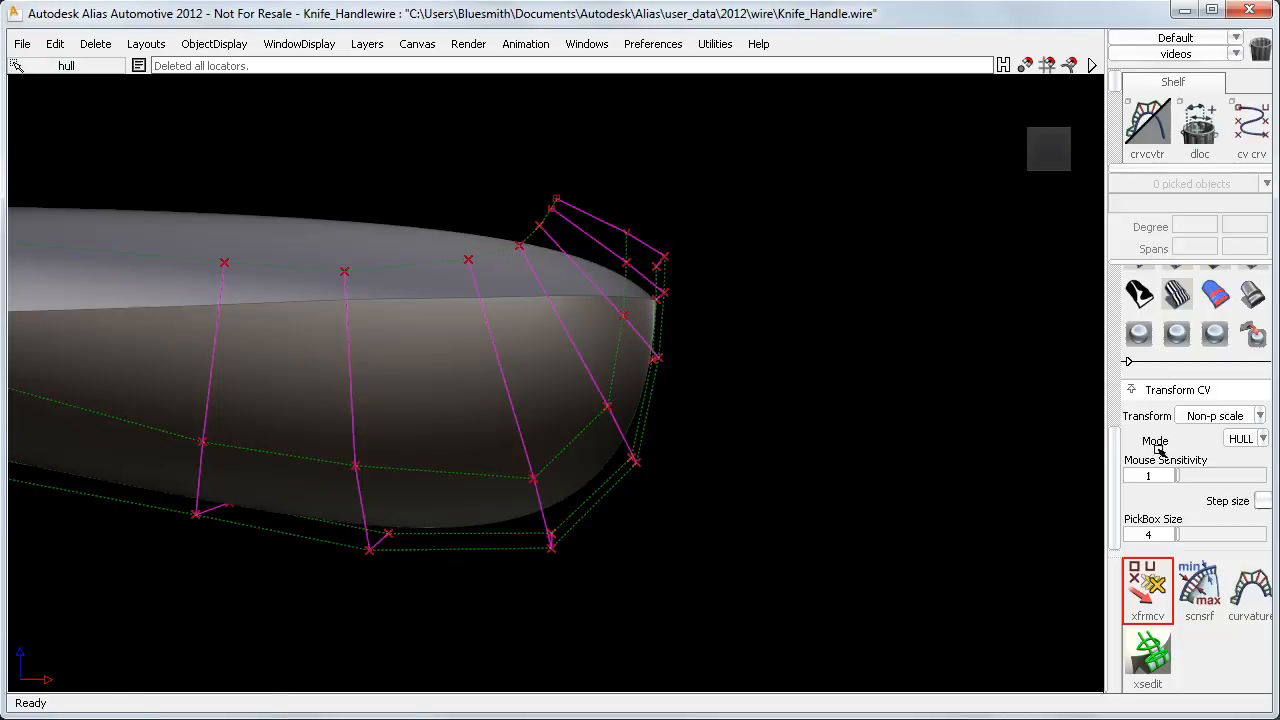
pyautogui.moveTo(968, 480)
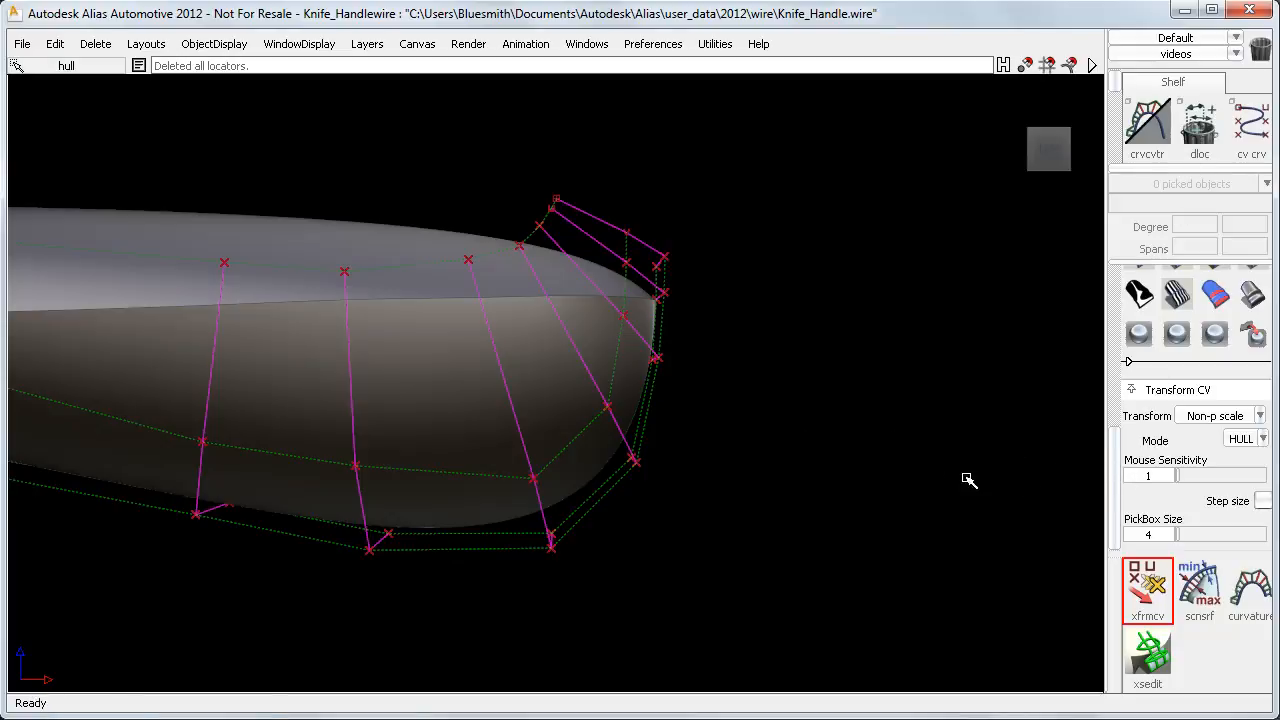
pyautogui.moveTo(930, 468)
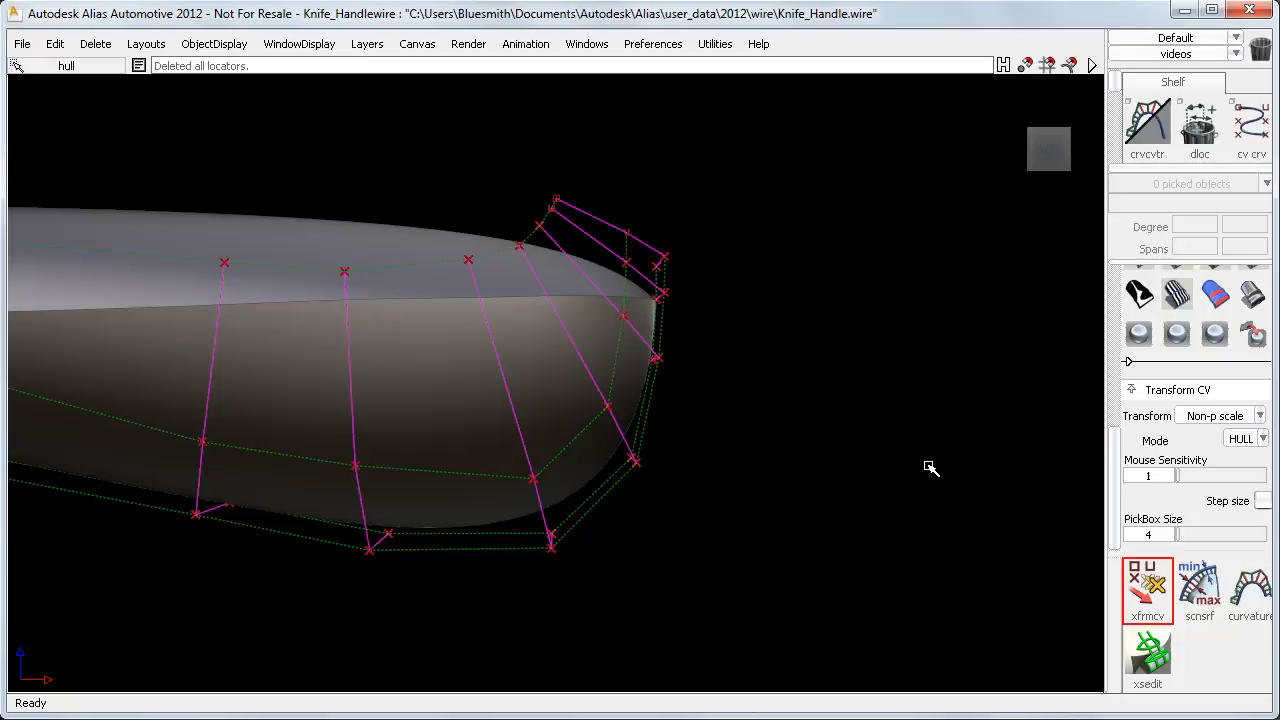
pyautogui.click(930, 468)
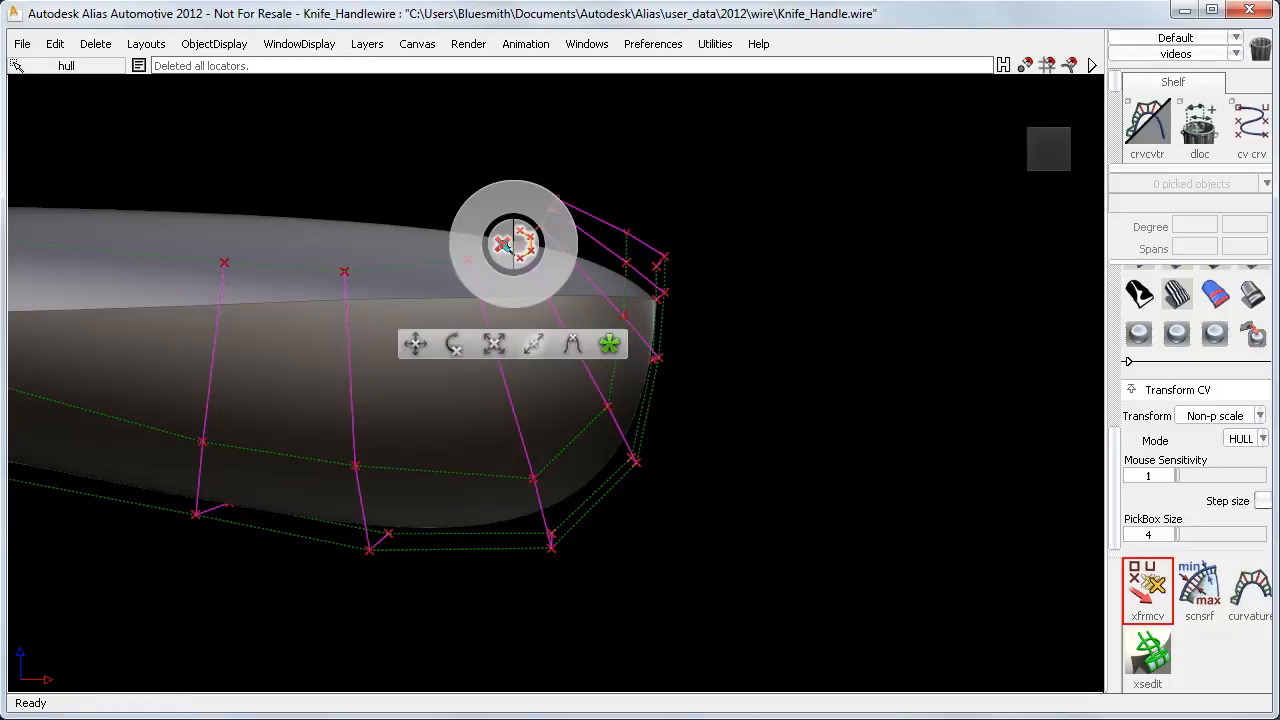
# Move the transform controls aside and set CV moves to XYZ mode for the tip hulls.
pyautogui.moveTo(515, 245); pyautogui.dragTo(213, 565)
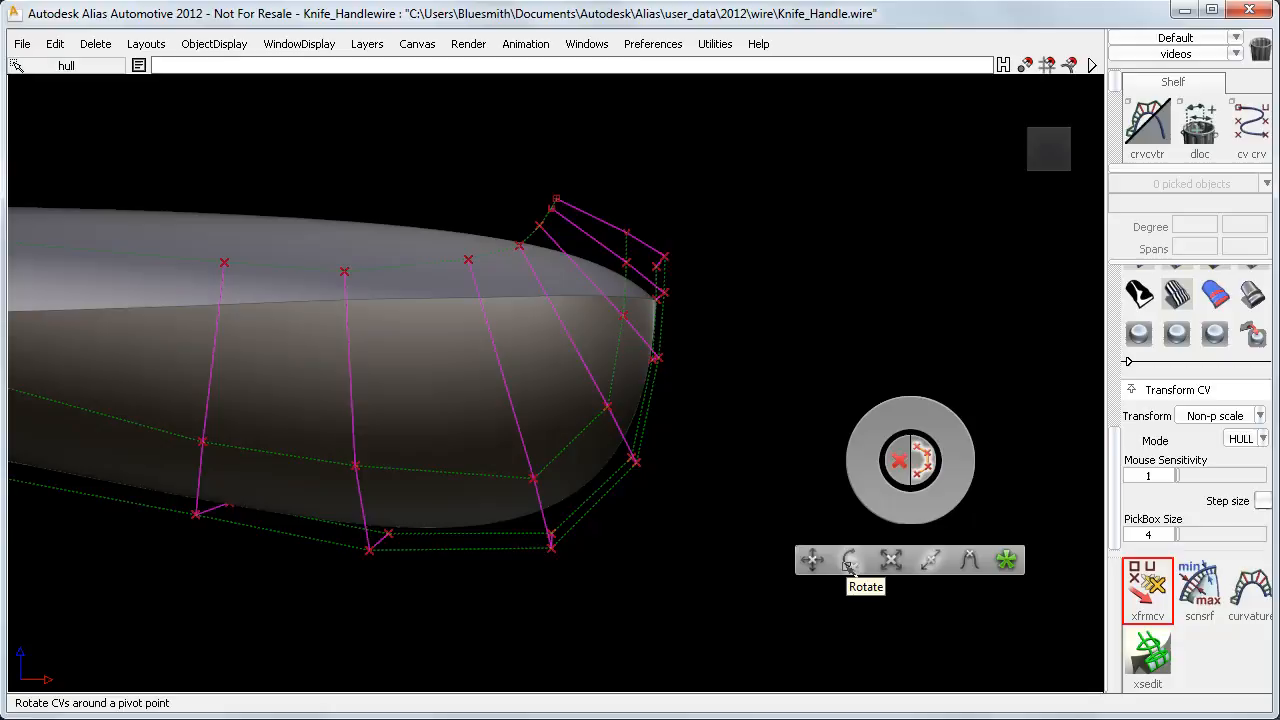
pyautogui.moveTo(928, 559)
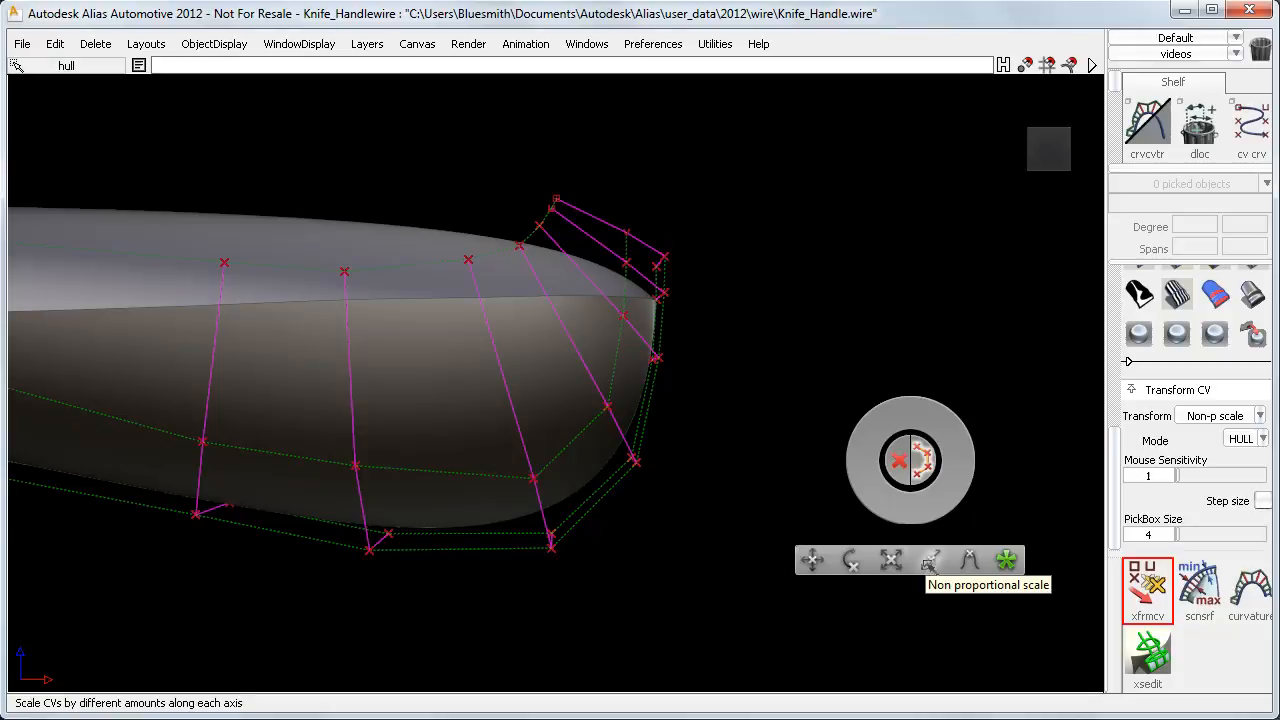
pyautogui.moveTo(1006, 559)
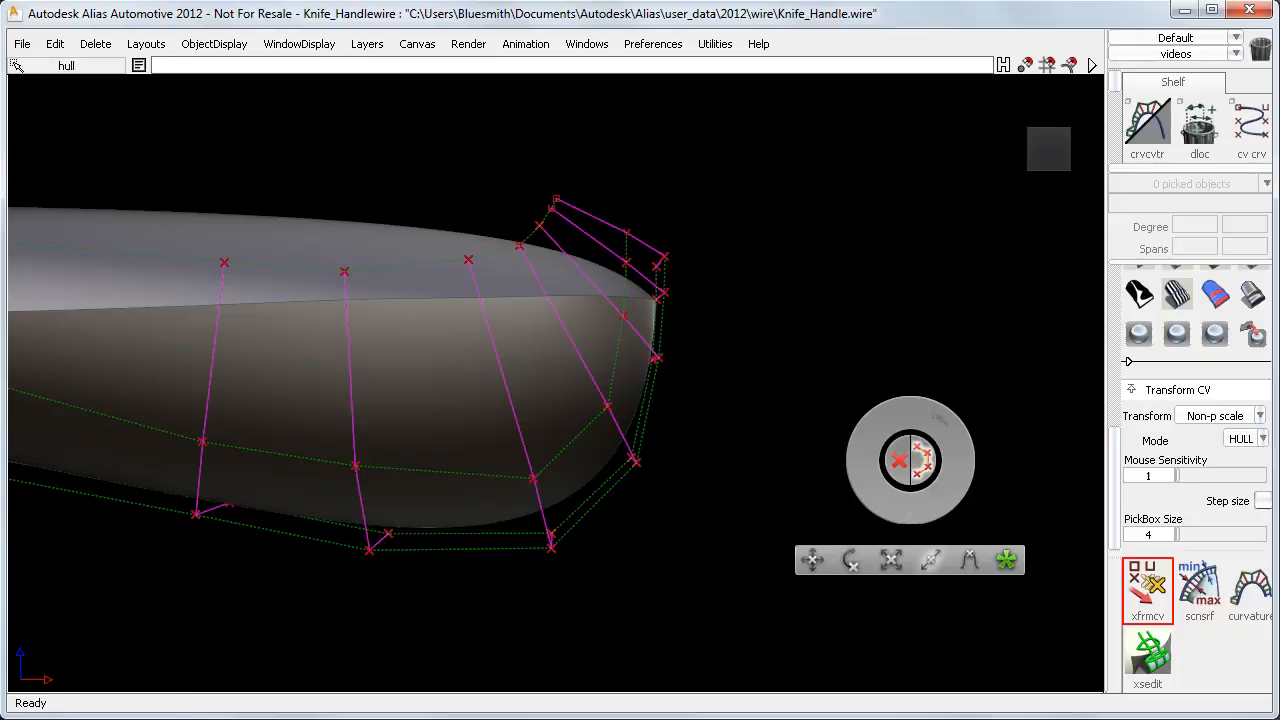
pyautogui.moveTo(875, 512)
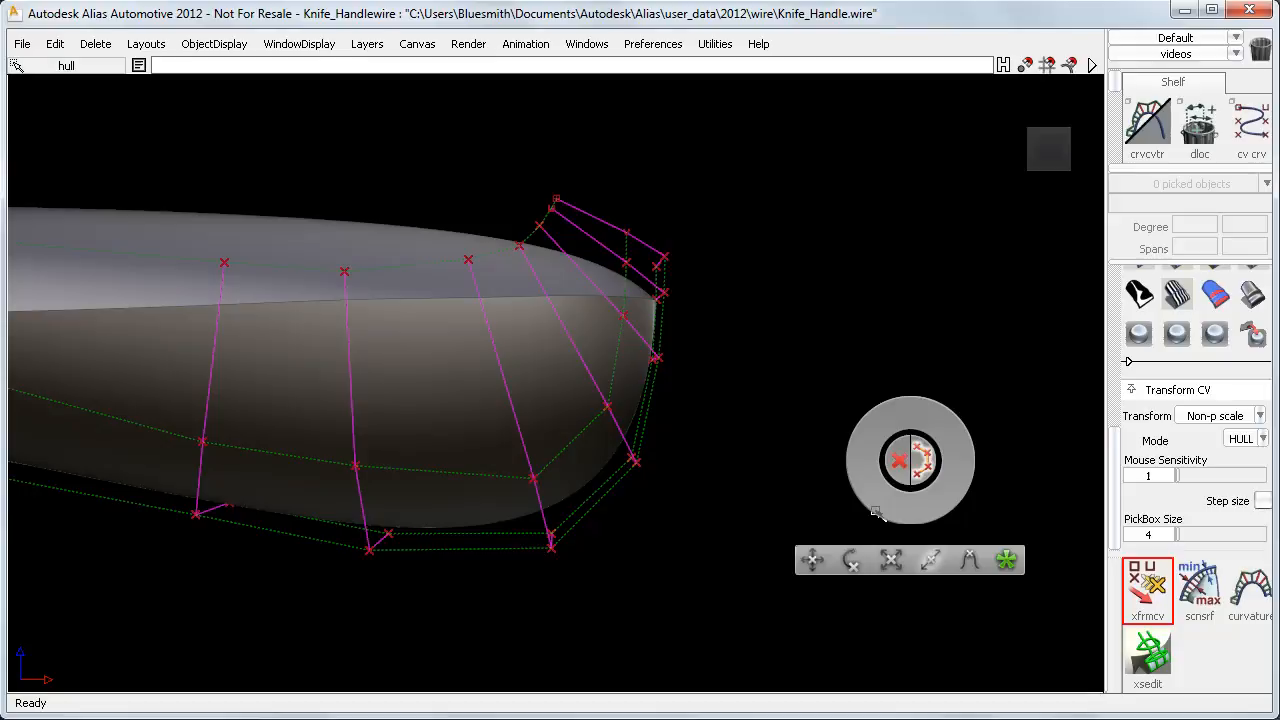
pyautogui.moveTo(811, 528)
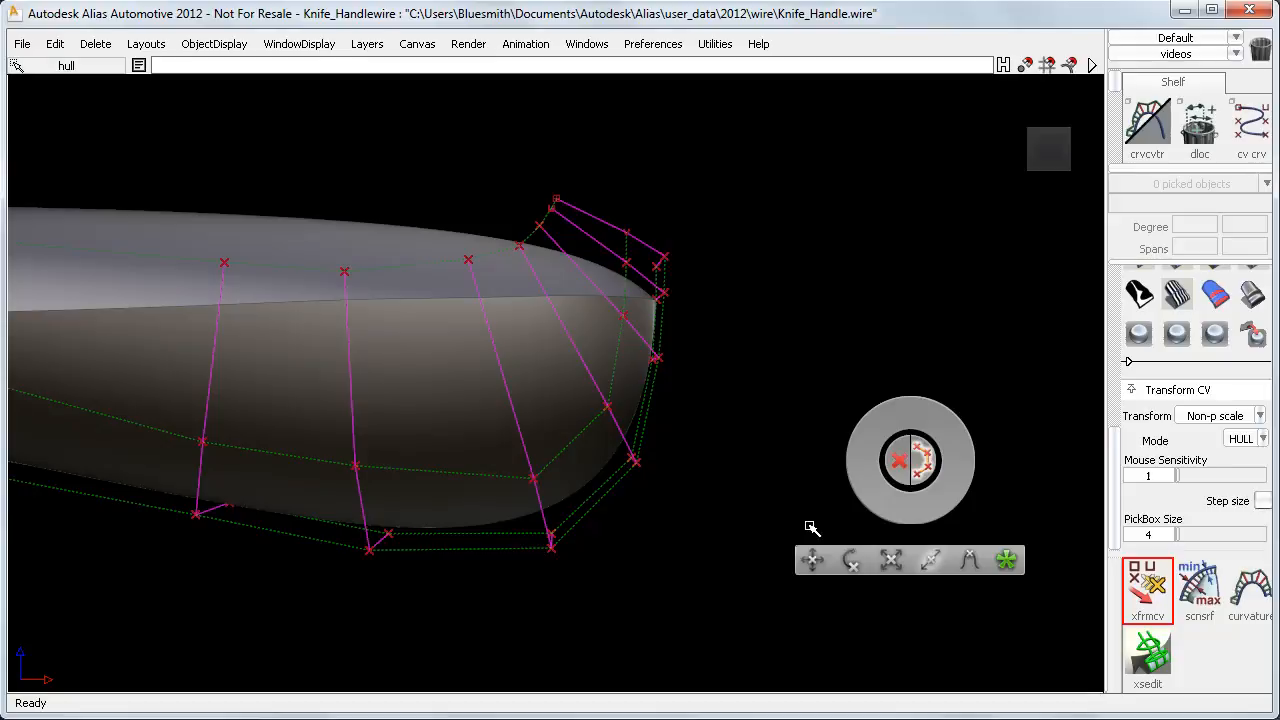
pyautogui.click(811, 559)
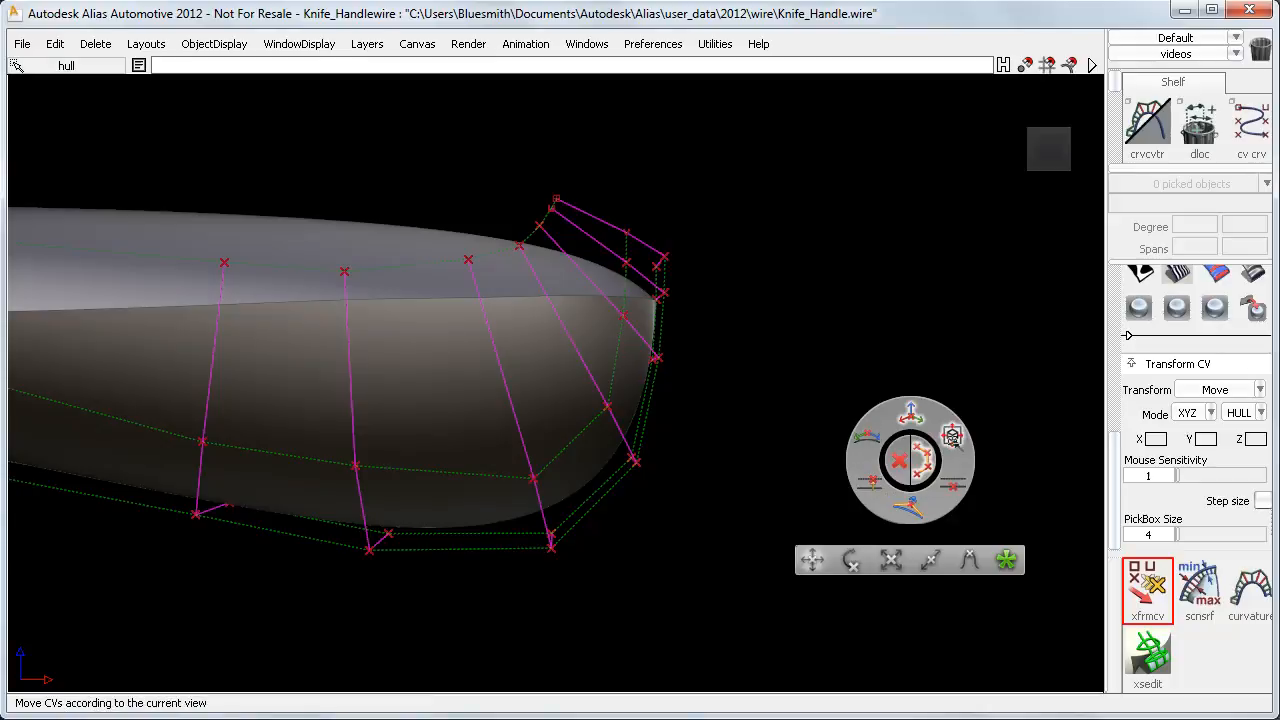
pyautogui.click(1197, 413)
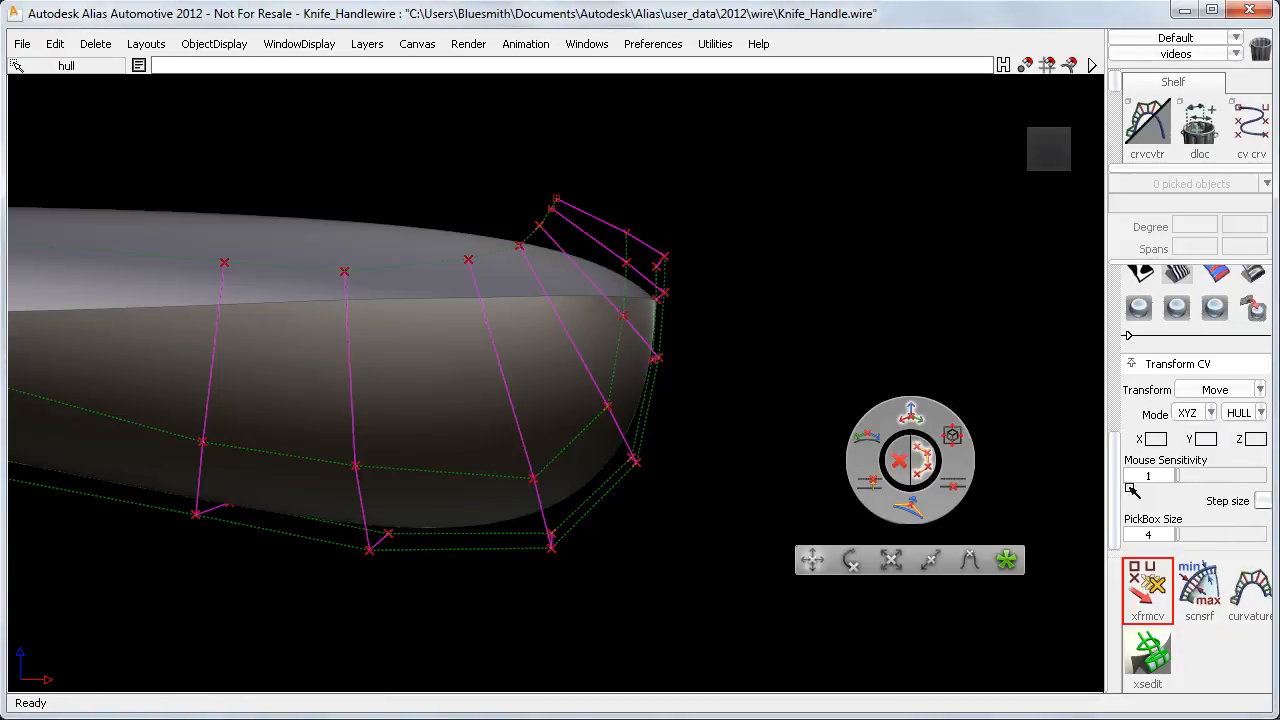
pyautogui.moveTo(1238, 487)
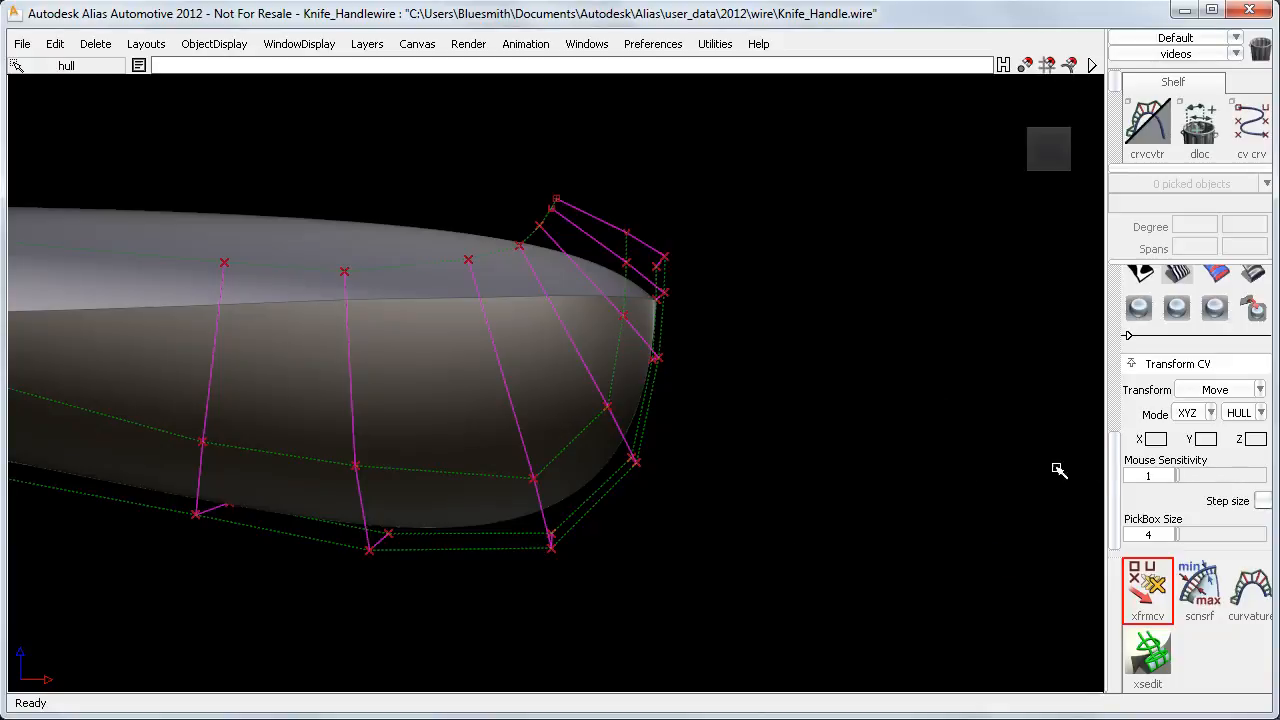
pyautogui.moveTo(891, 427)
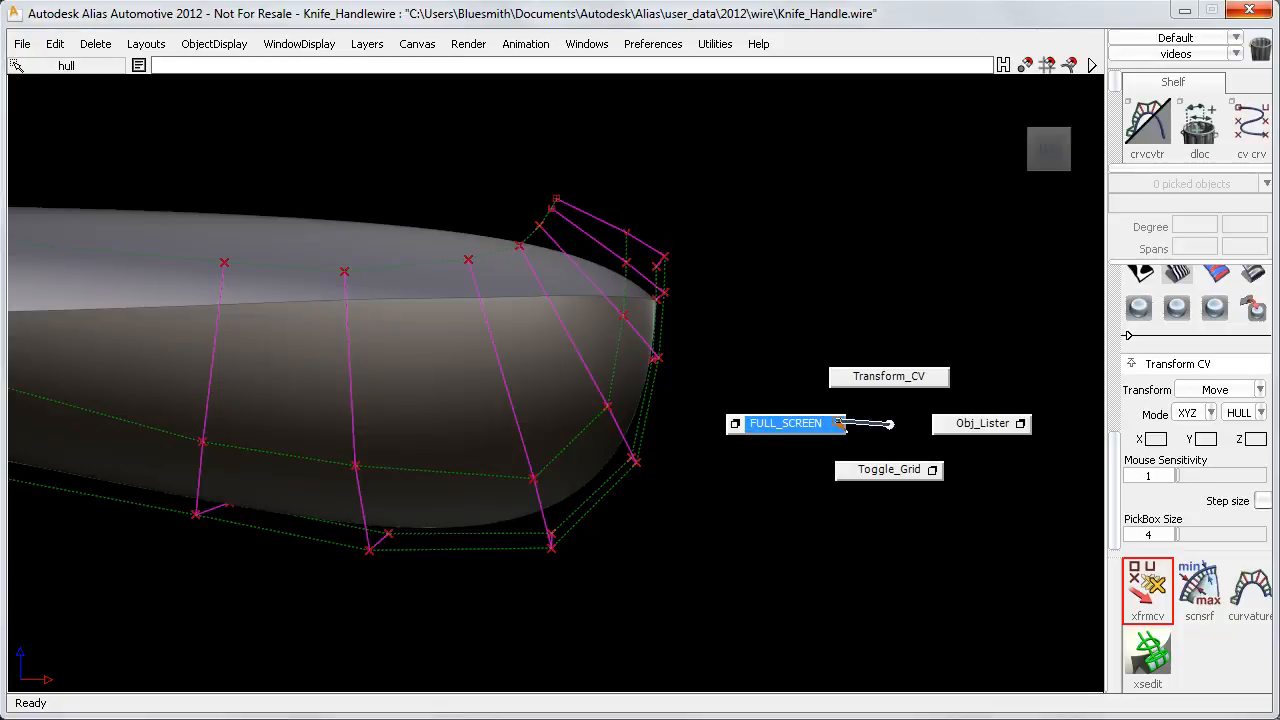
# Expand the modelling window to full screen with the FULL_SCREEN marking menu item.
pyautogui.click(785, 423)
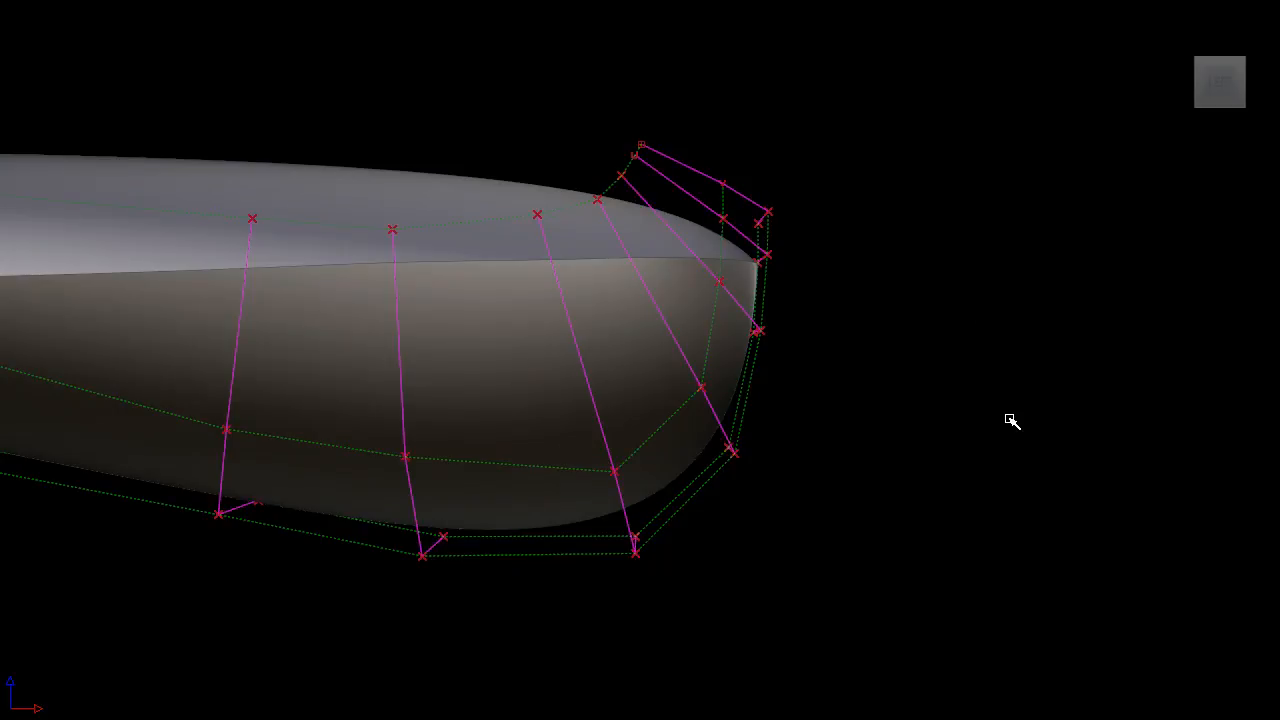
pyautogui.moveTo(1012, 390)
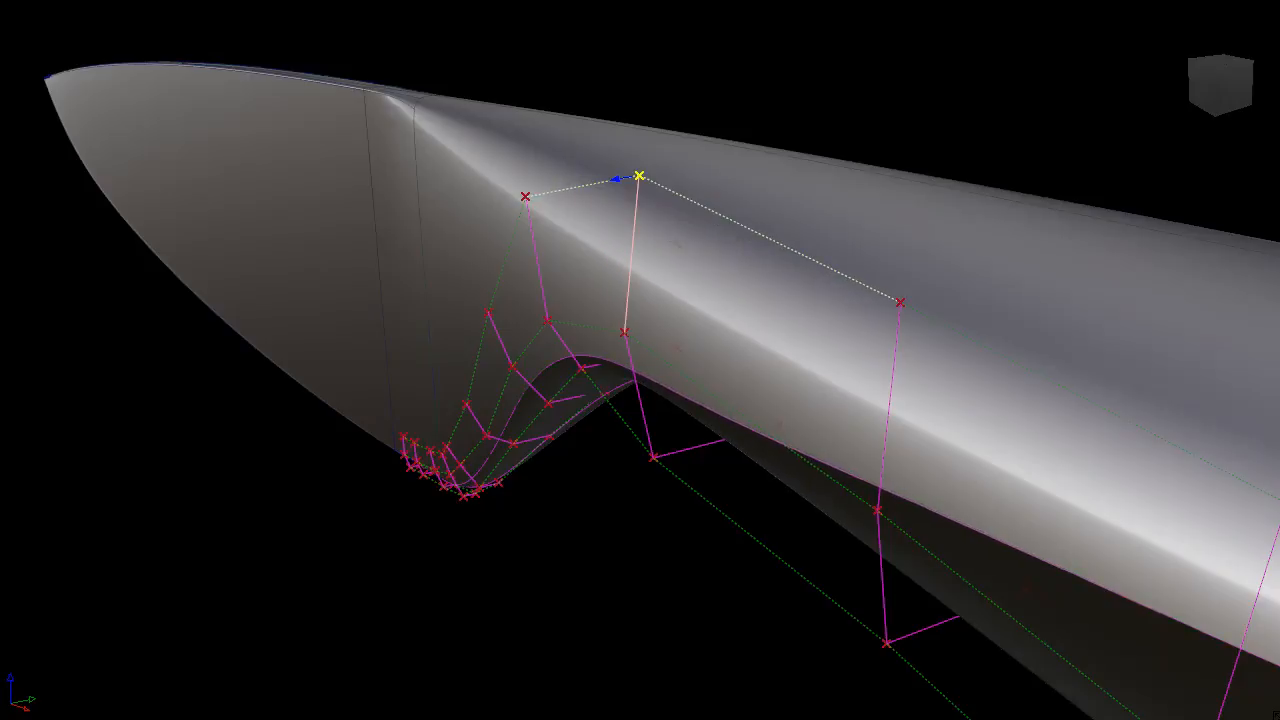
# Pick three CVs on the nearer hull's curved neck and call up the Transform CV hotspot.
pyautogui.moveTo(635, 177); pyautogui.dragTo(525, 197)
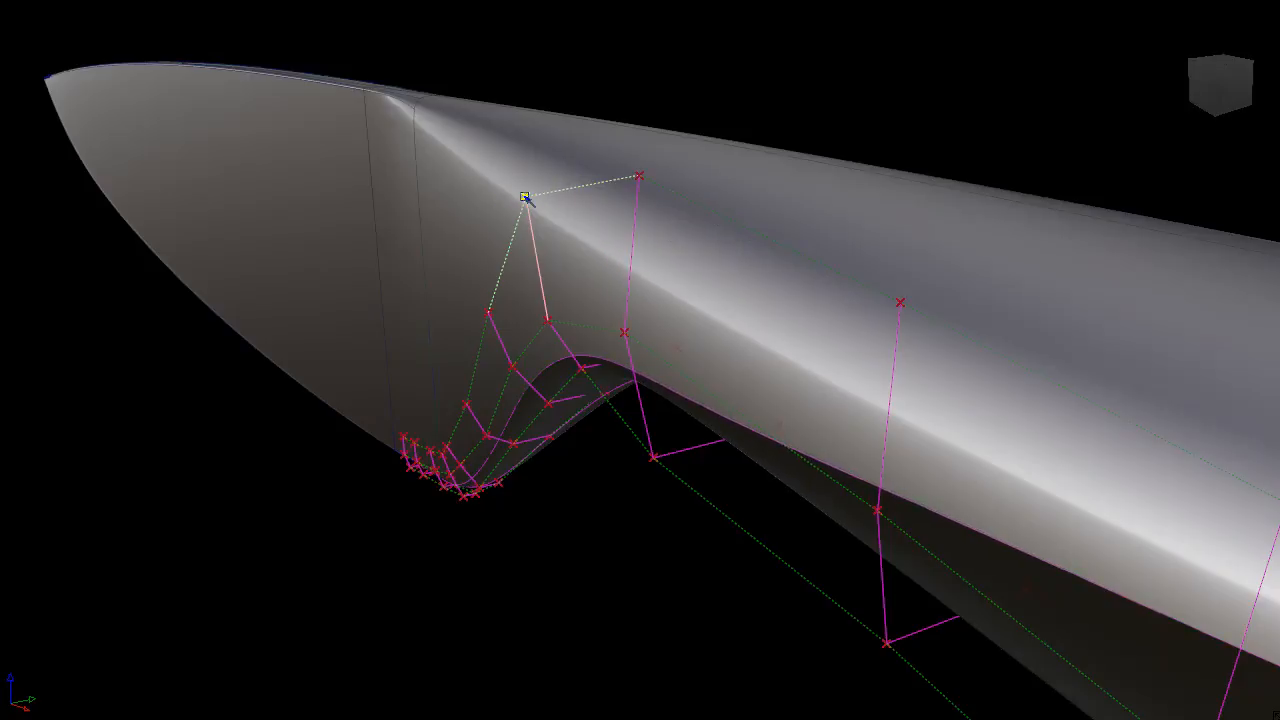
pyautogui.click(525, 196)
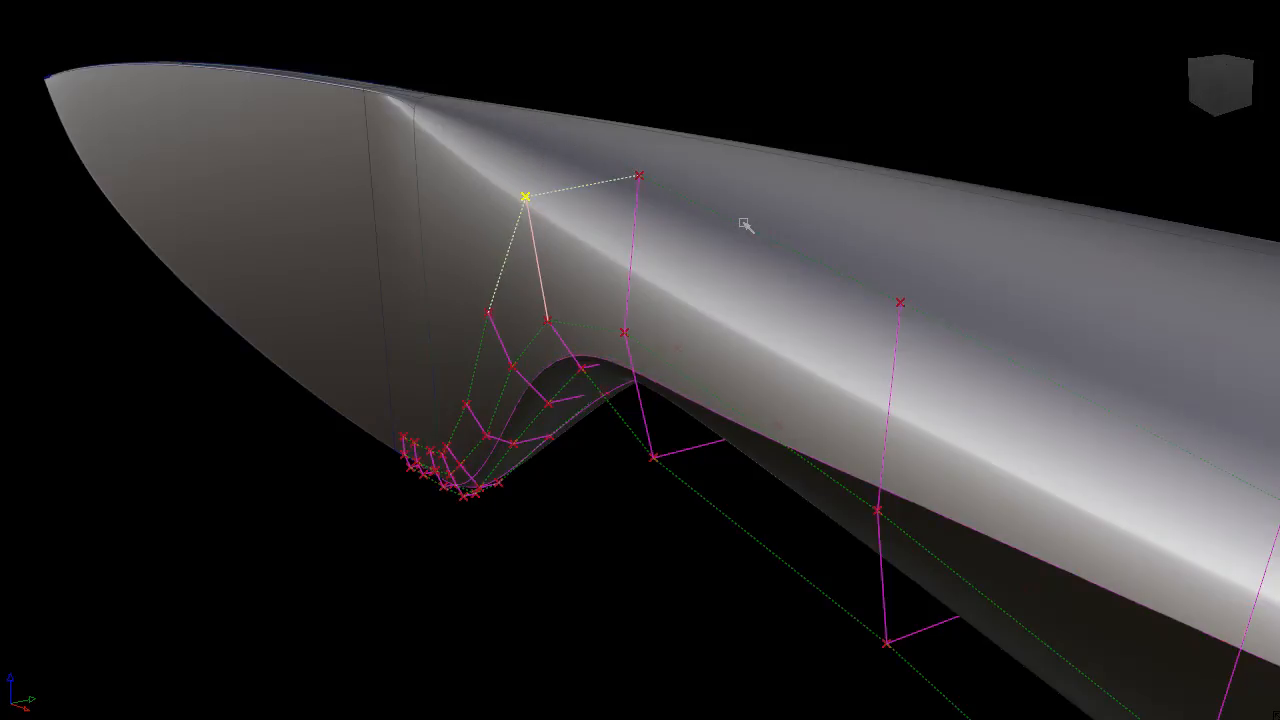
pyautogui.moveTo(792, 248)
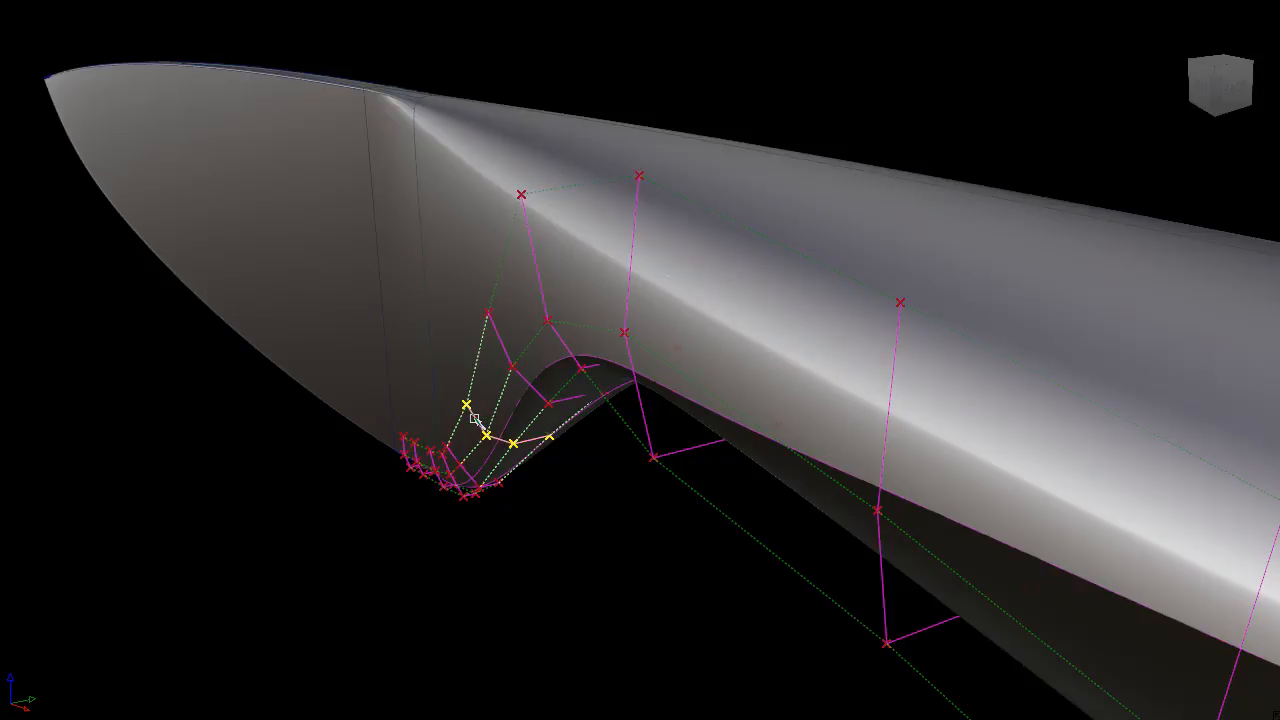
pyautogui.rightClick(483, 425)
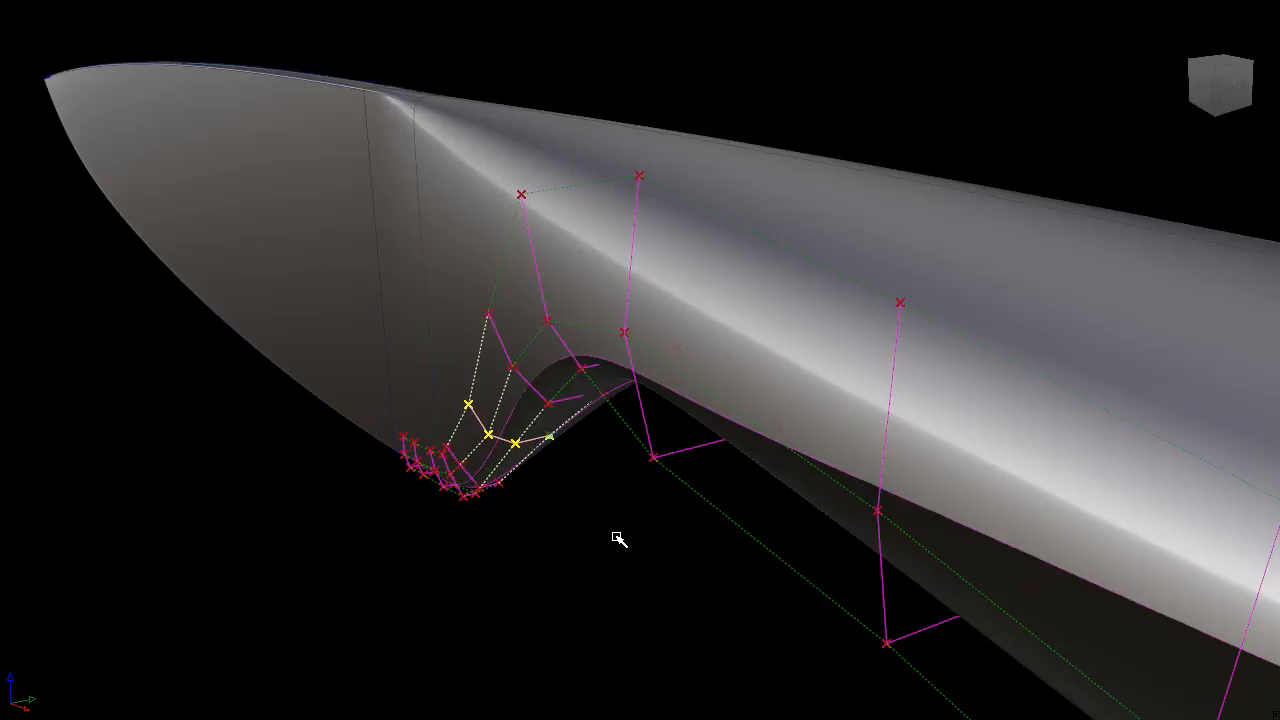
pyautogui.moveTo(185, 557)
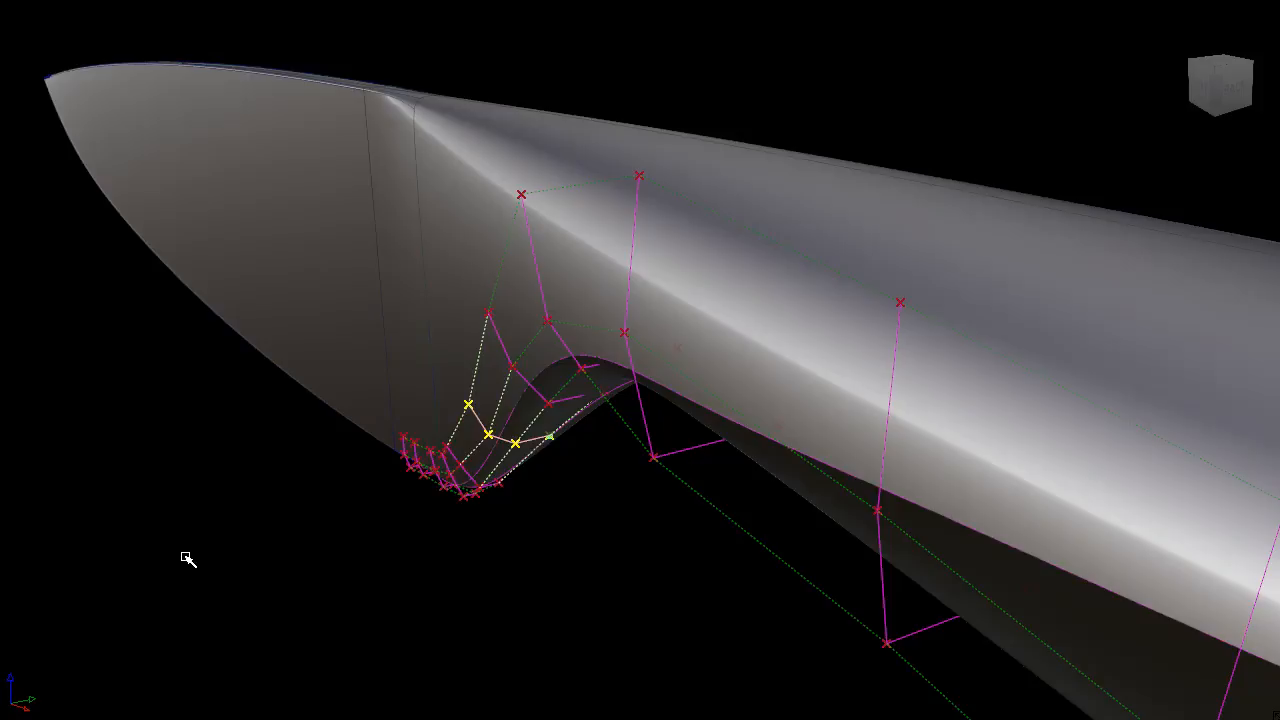
pyautogui.click(185, 558)
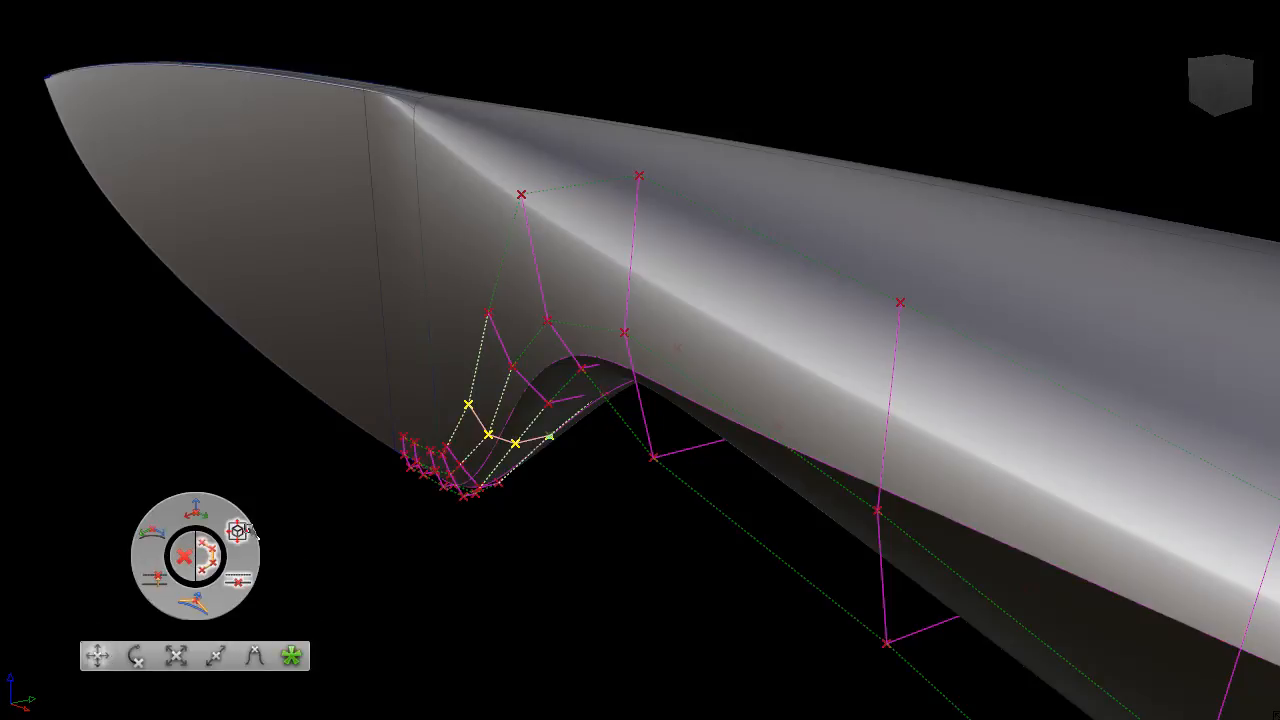
pyautogui.moveTo(238, 530)
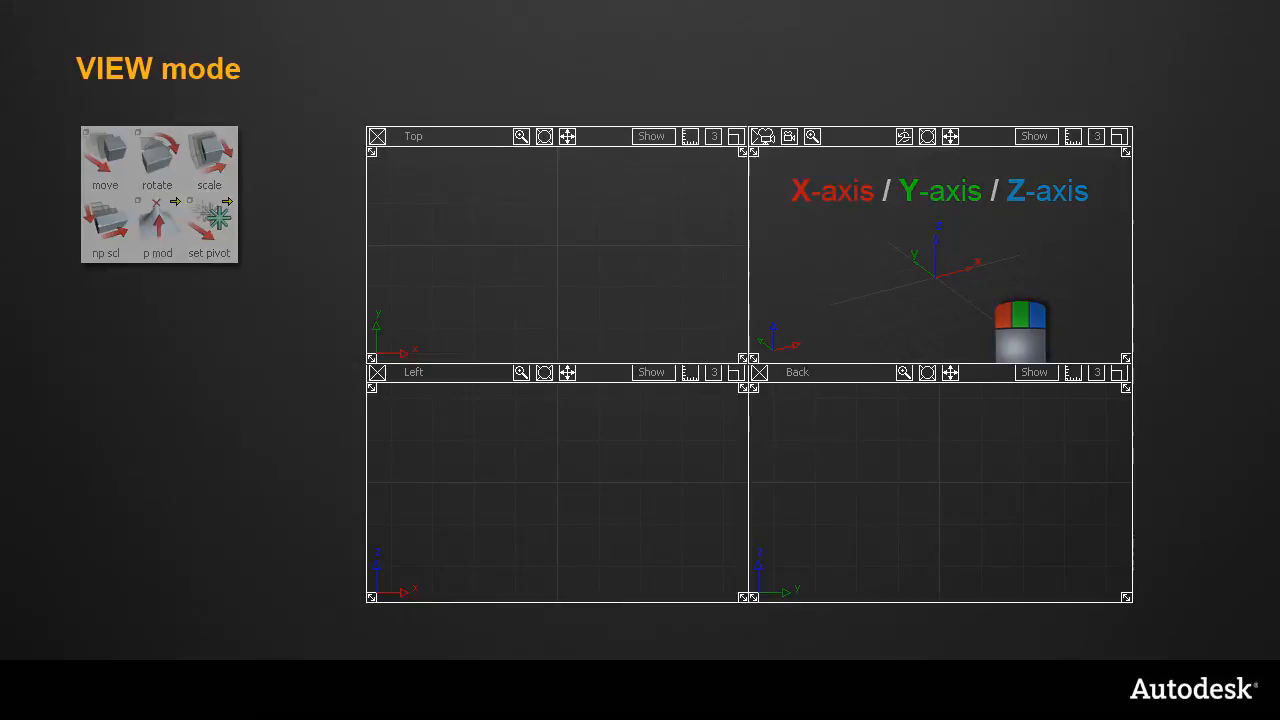
# Advance past the VIEW mode slide to the red sports car model in Alias.
pyautogui.click(153, 185)
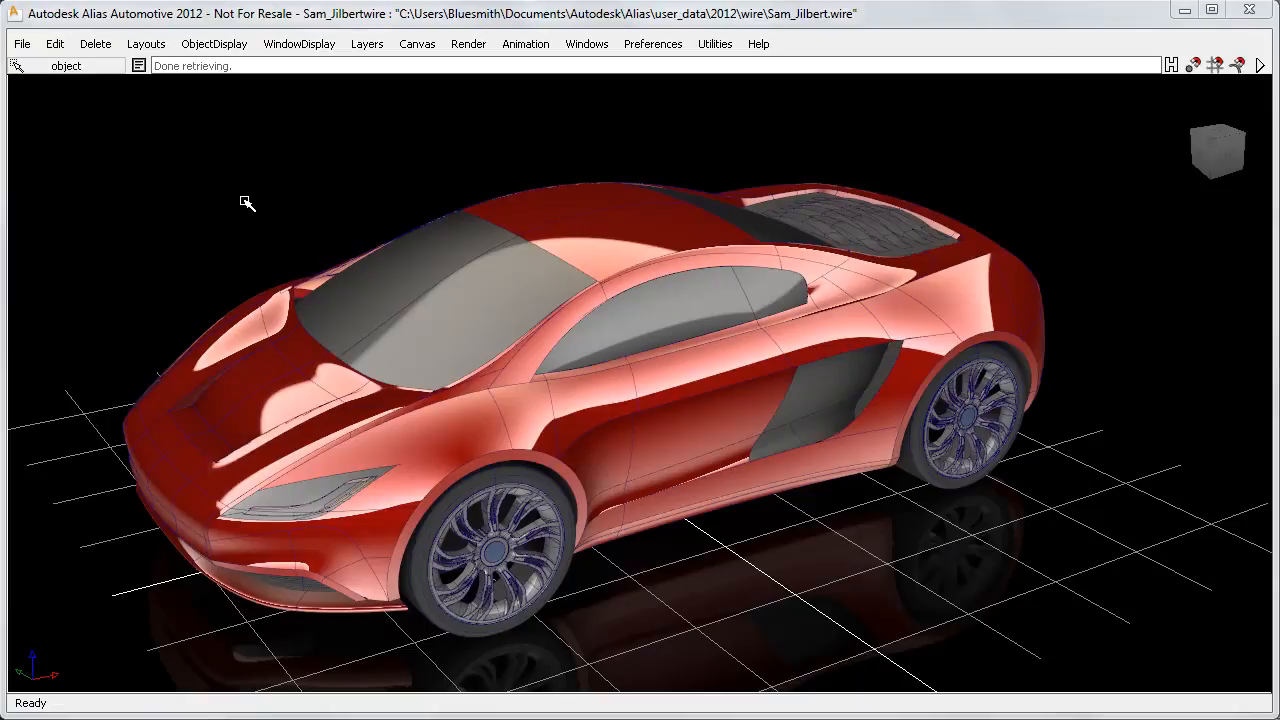
pyautogui.moveTo(255, 179)
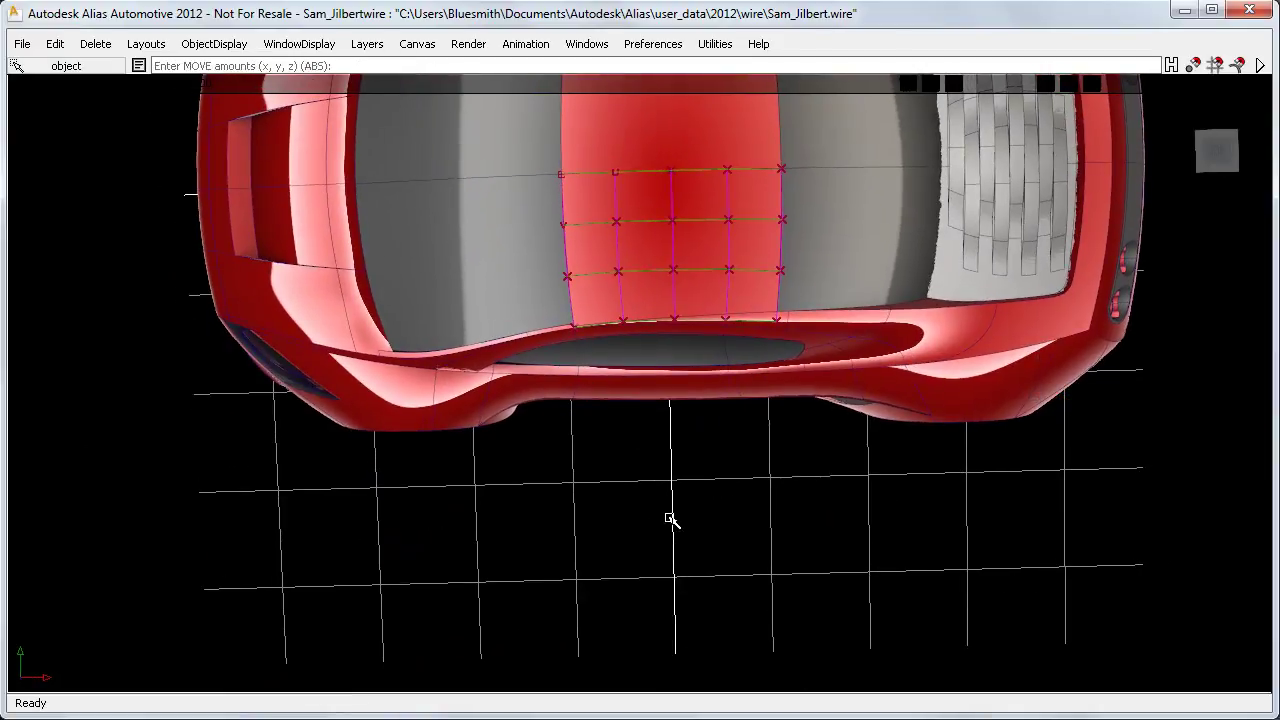
# Move roof CVs along X, then along Y, and bring the windscreen into view.
pyautogui.click(671, 519)
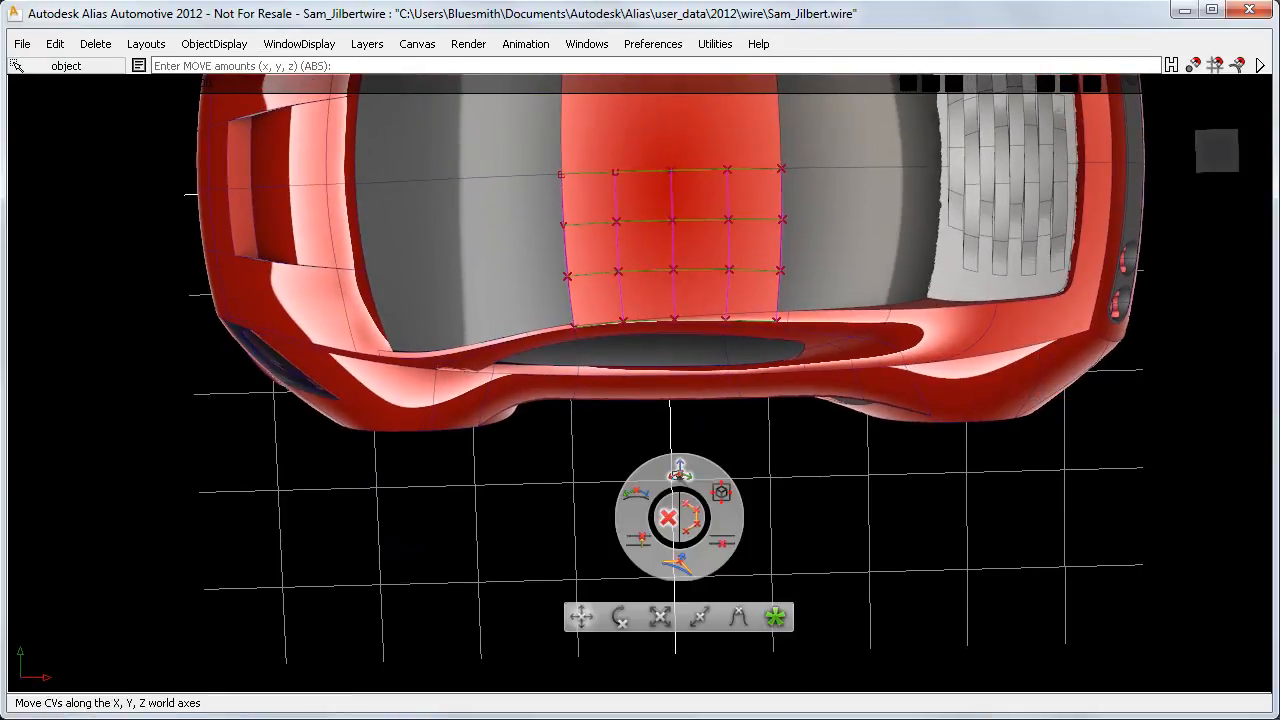
pyautogui.moveTo(680, 517); pyautogui.dragTo(715, 270)
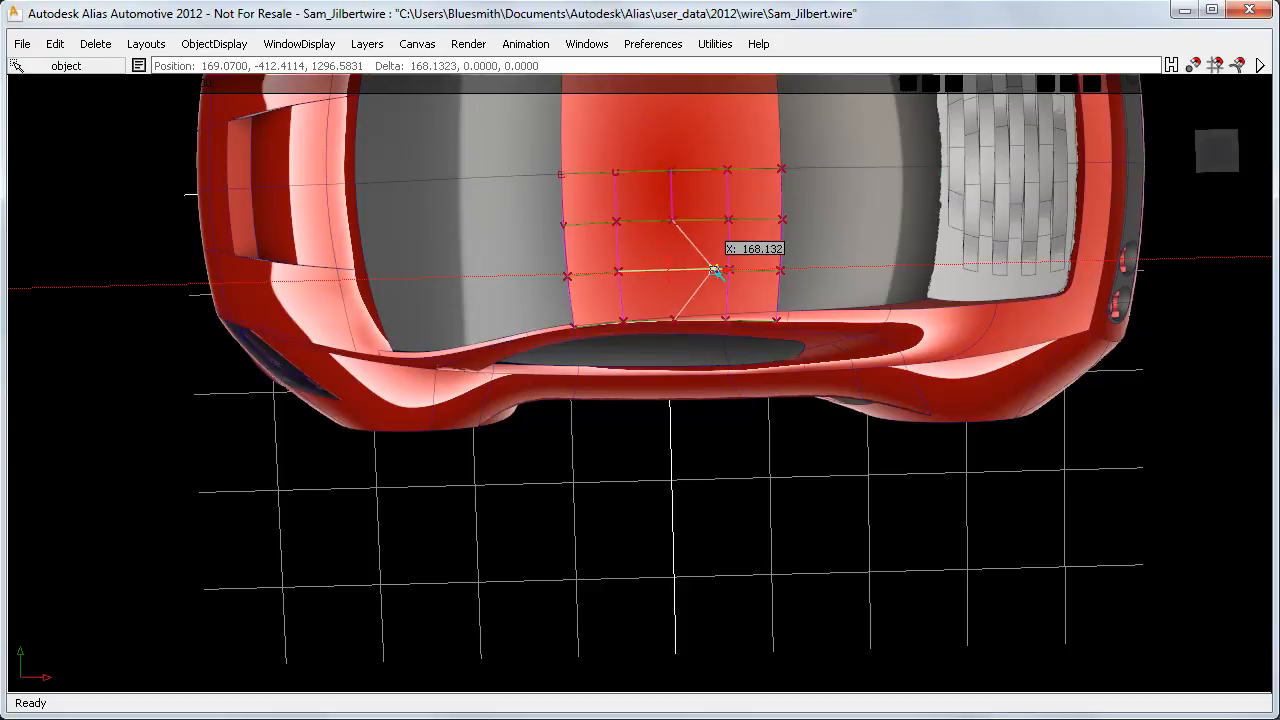
pyautogui.moveTo(715, 270); pyautogui.dragTo(705, 360)
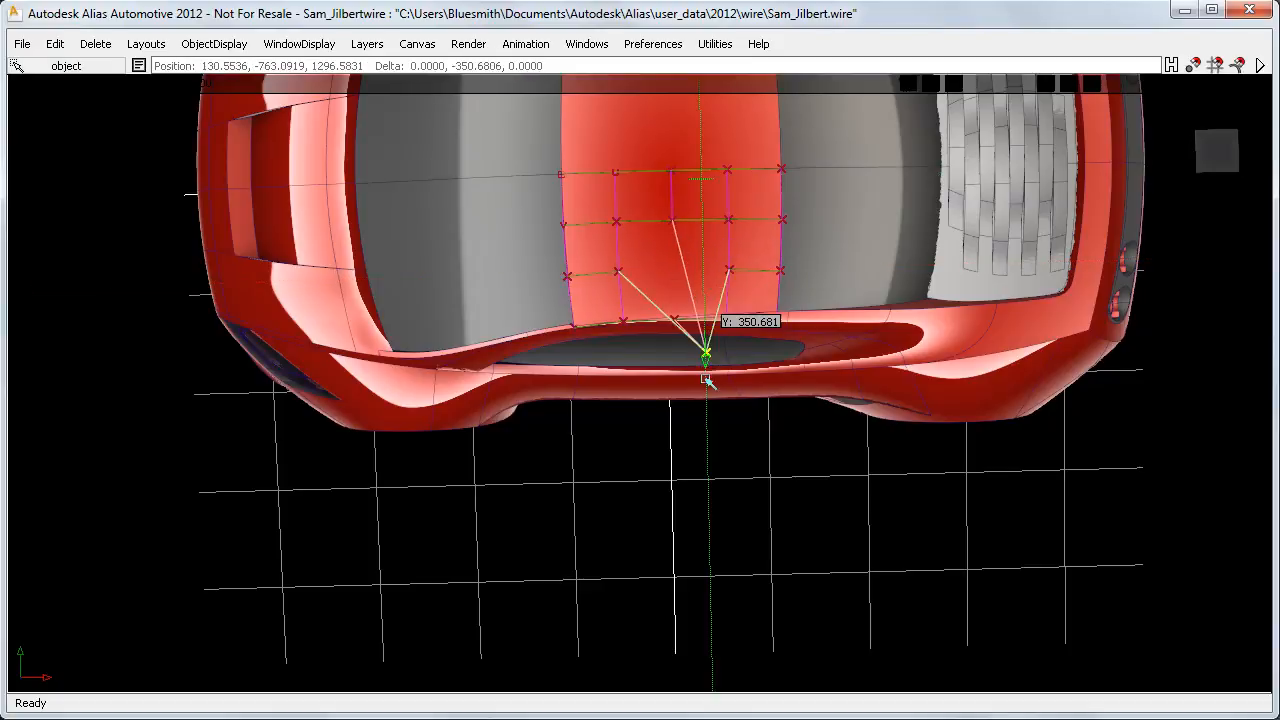
pyautogui.moveTo(705, 357); pyautogui.dragTo(705, 250)
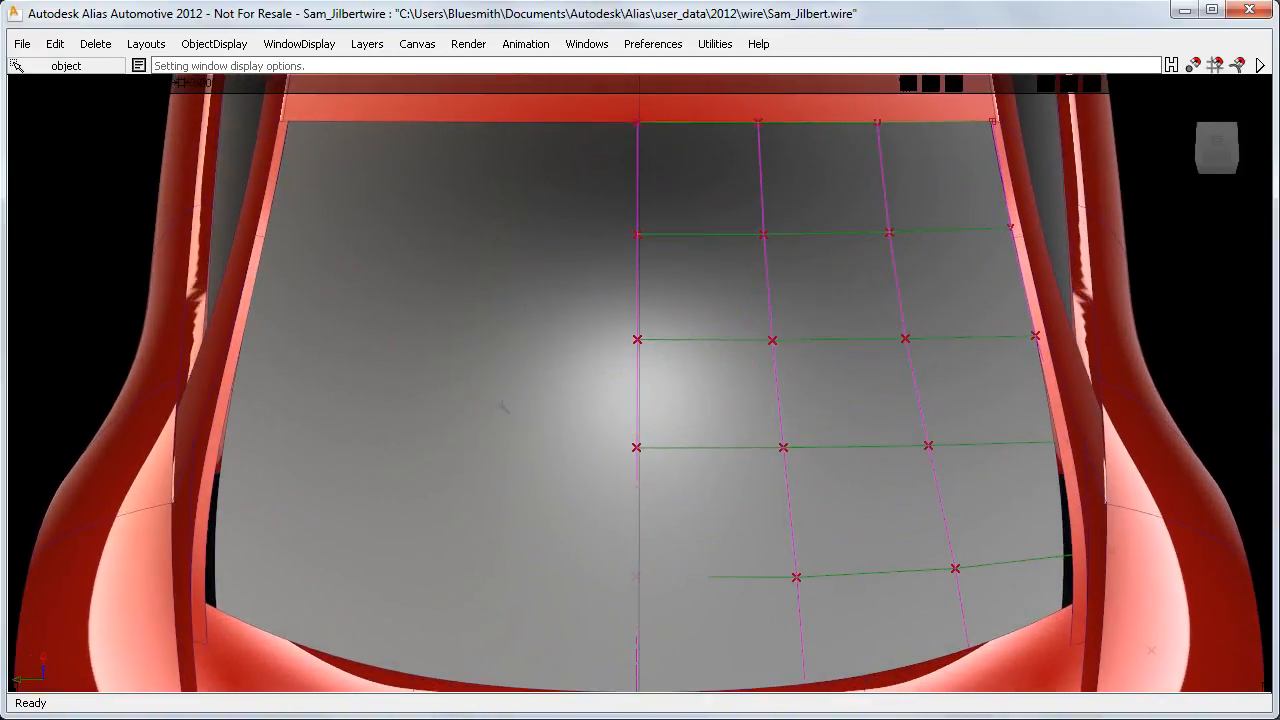
# Drag a windscreen CV freely down-right, then slide it along a single axis.
pyautogui.click(453, 398)
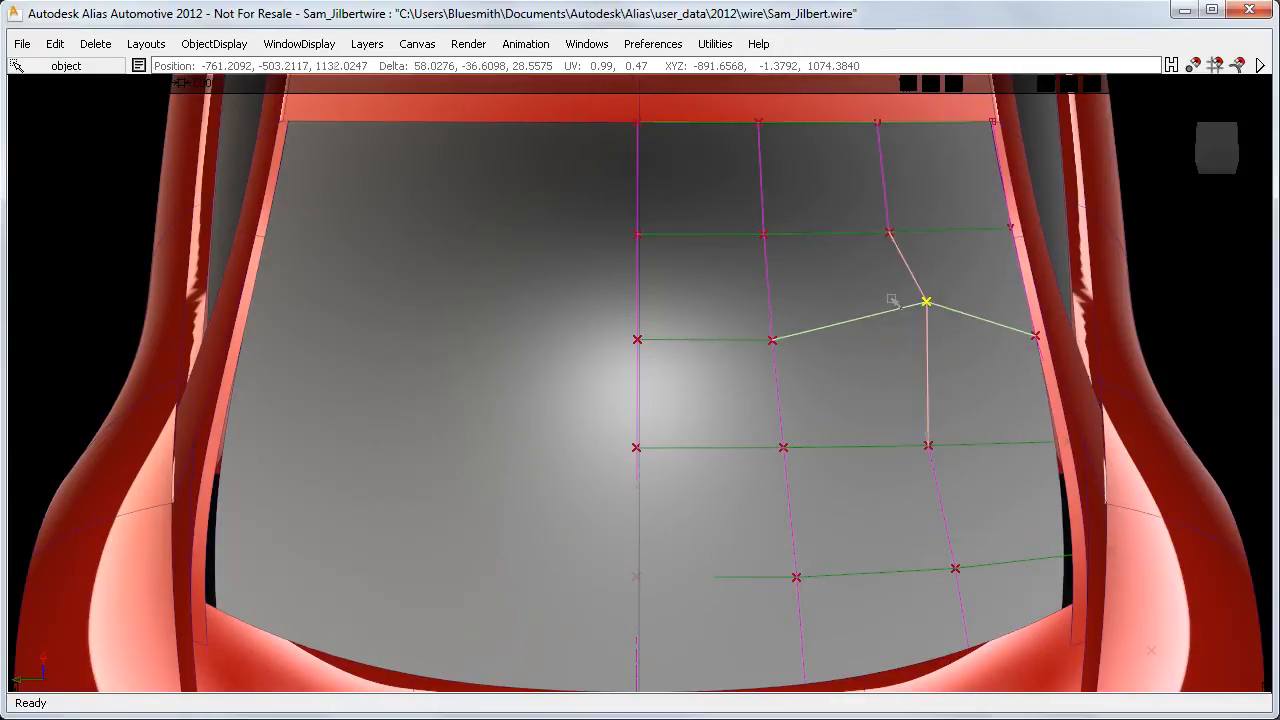
pyautogui.moveTo(925, 300); pyautogui.dragTo(943, 370)
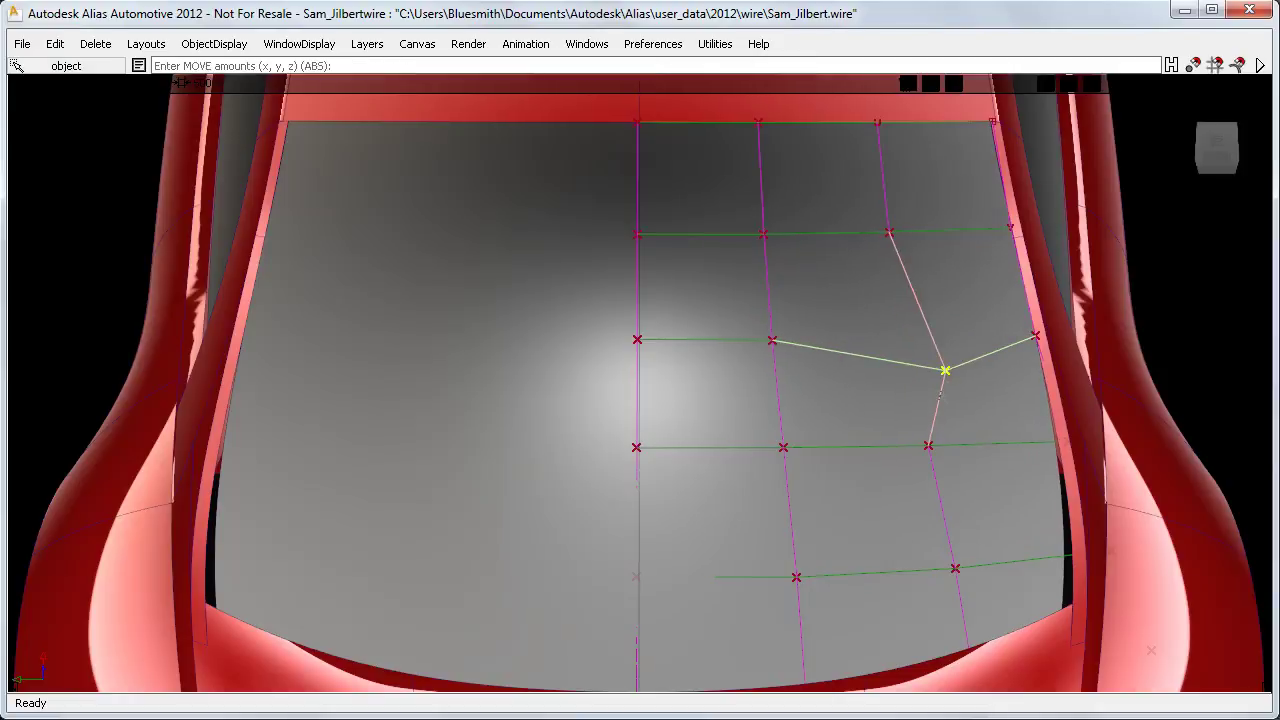
pyautogui.moveTo(943, 371); pyautogui.dragTo(908, 395)
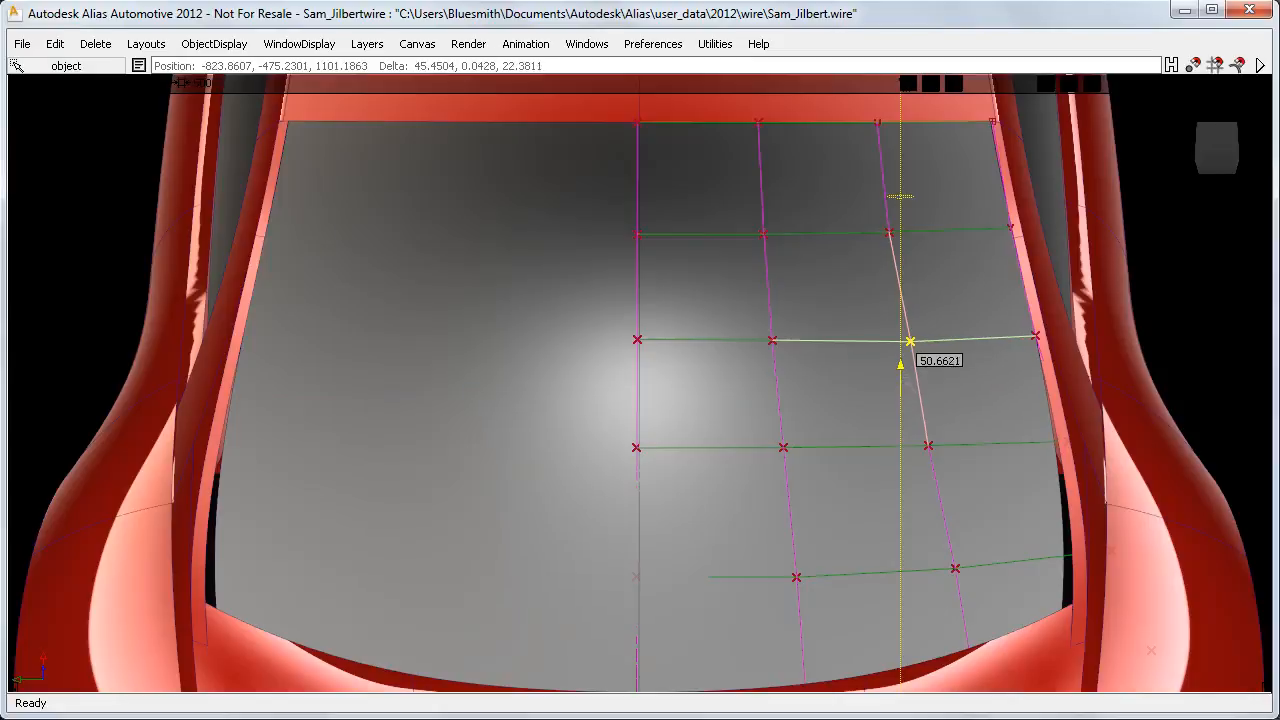
pyautogui.moveTo(900, 340); pyautogui.dragTo(975, 398)
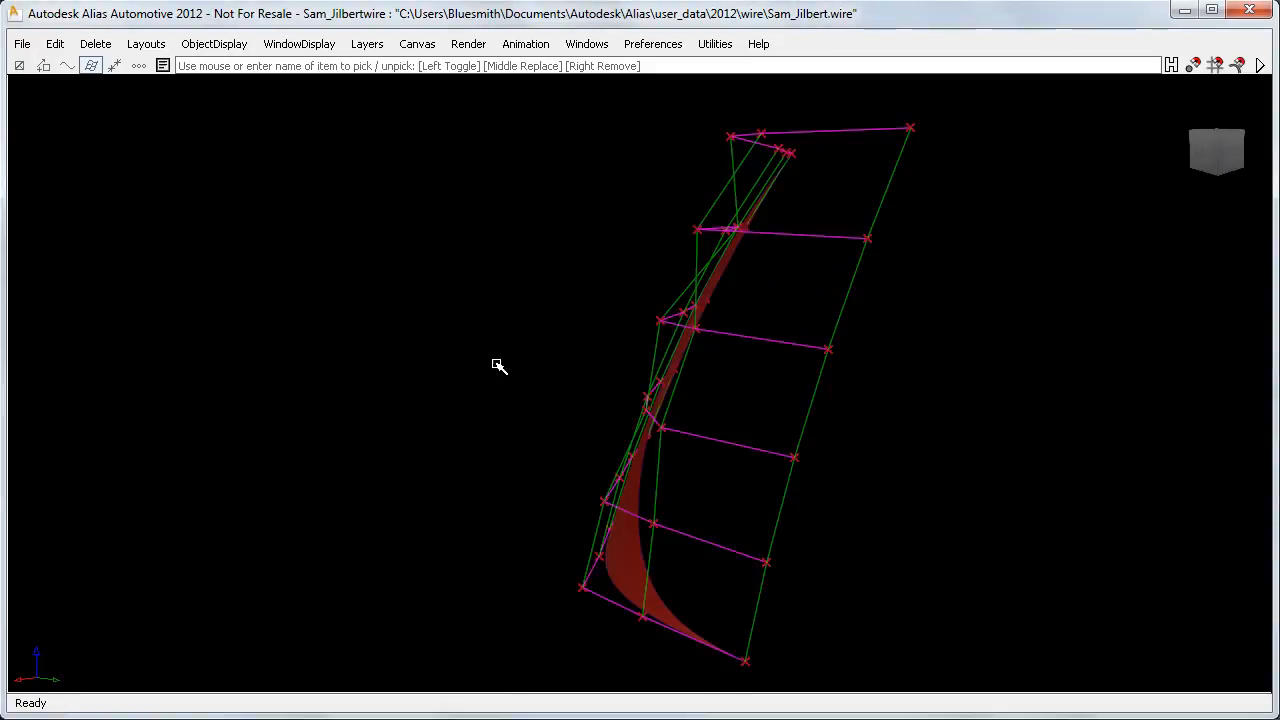
# Drag the curved panel's top-edge CVs and one inner grid CV to reshape it.
pyautogui.click(685, 323)
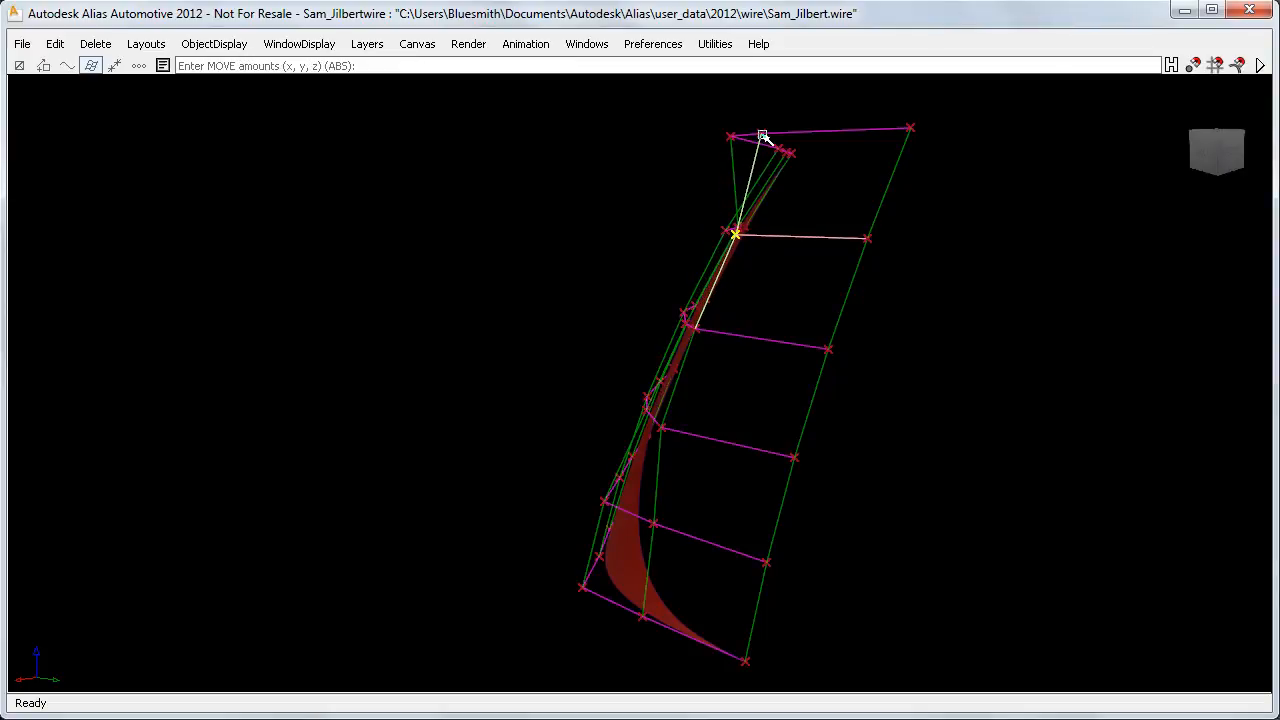
pyautogui.moveTo(762, 135); pyautogui.dragTo(775, 142)
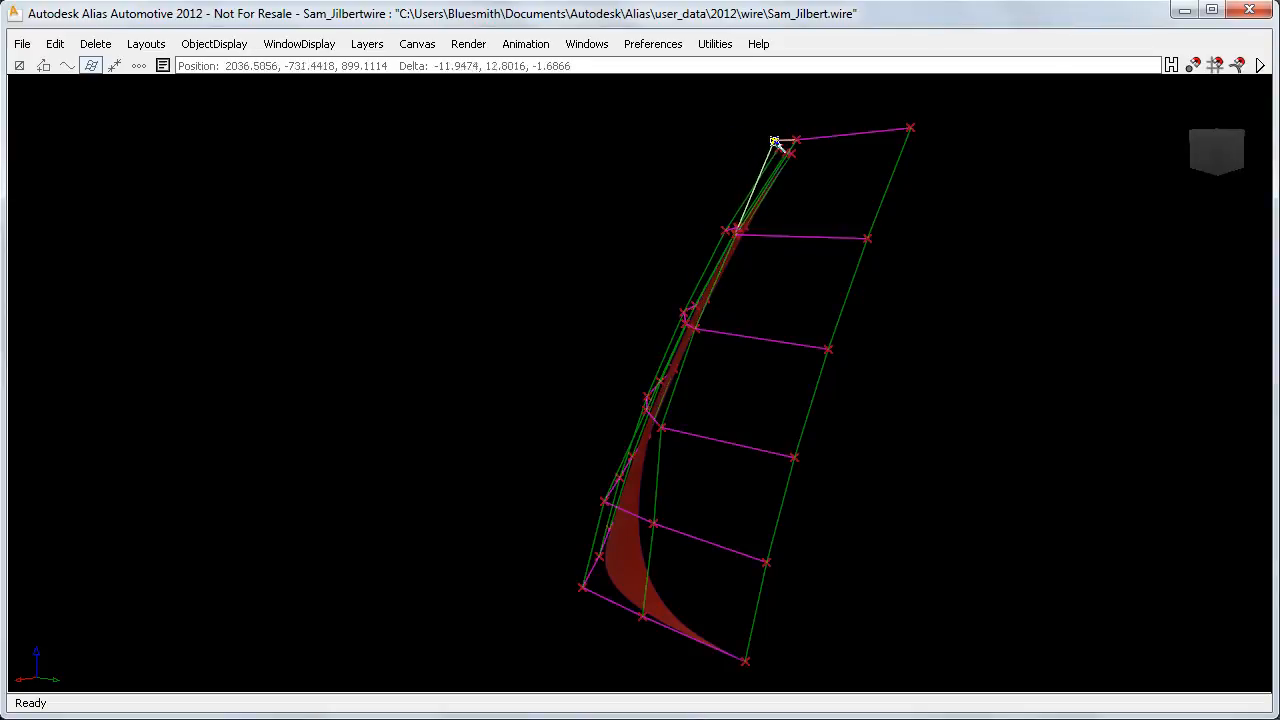
pyautogui.moveTo(780, 145); pyautogui.dragTo(640, 490)
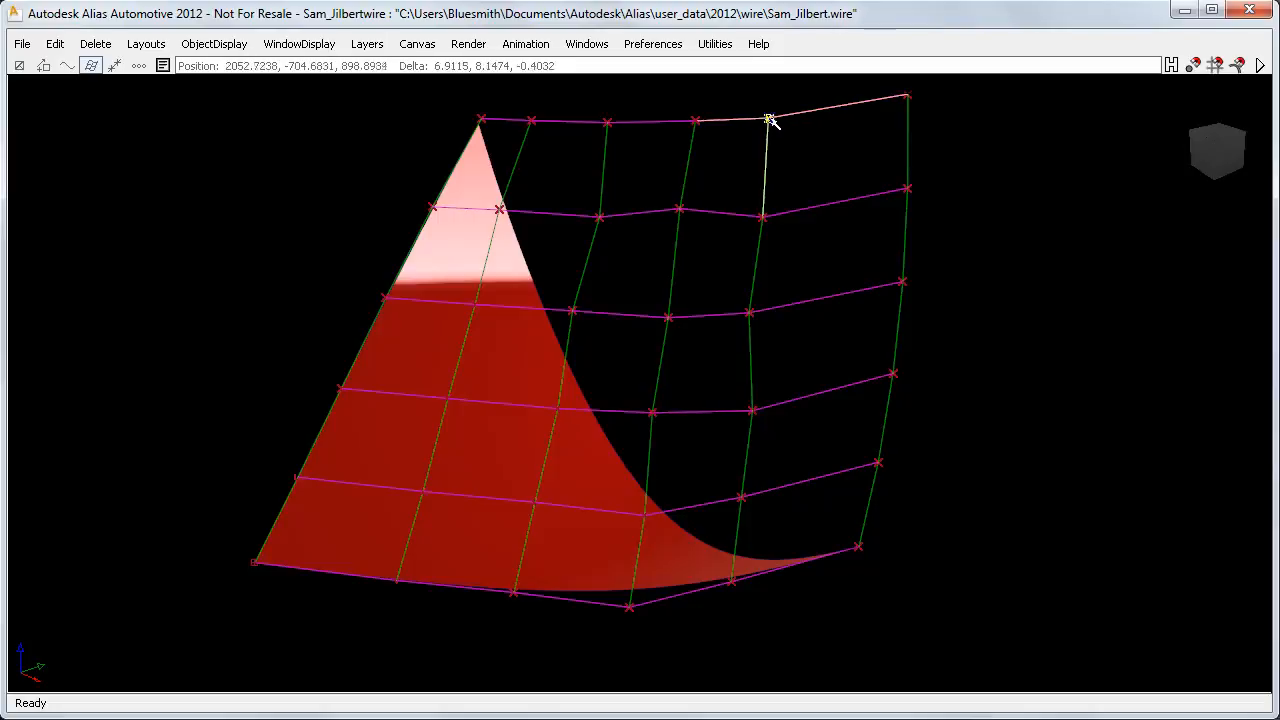
pyautogui.moveTo(770, 120); pyautogui.dragTo(595, 218)
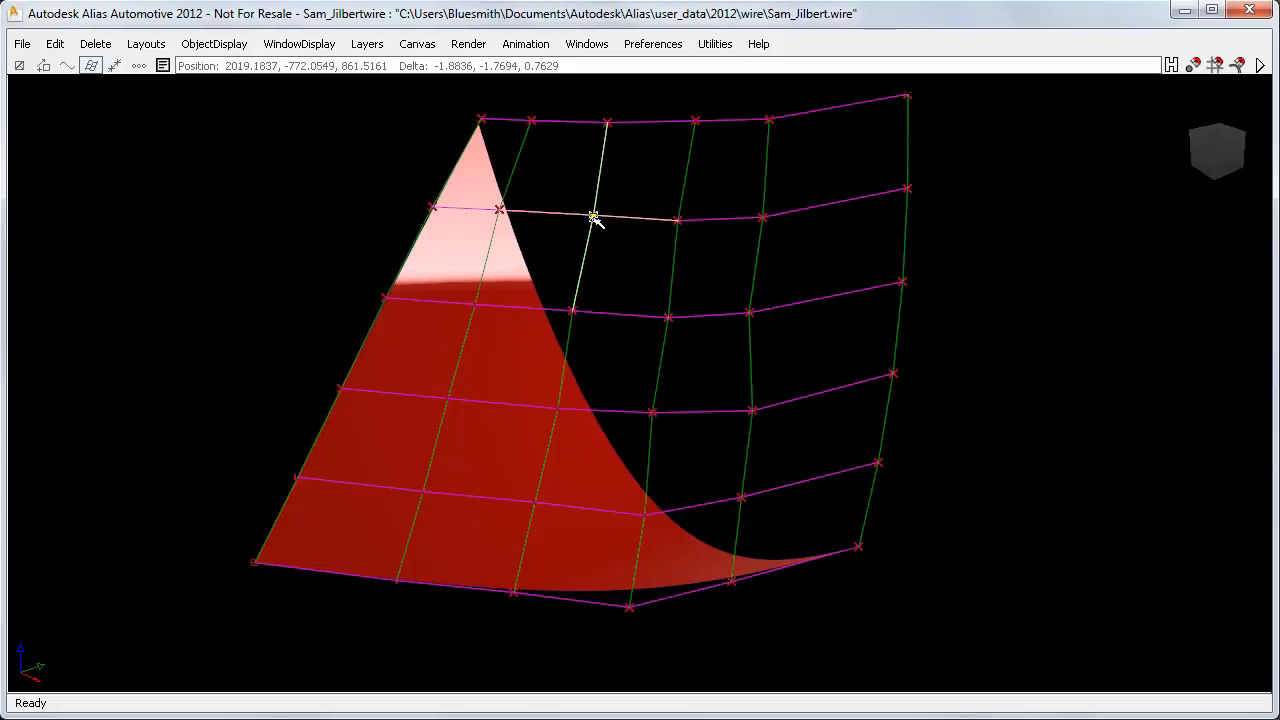